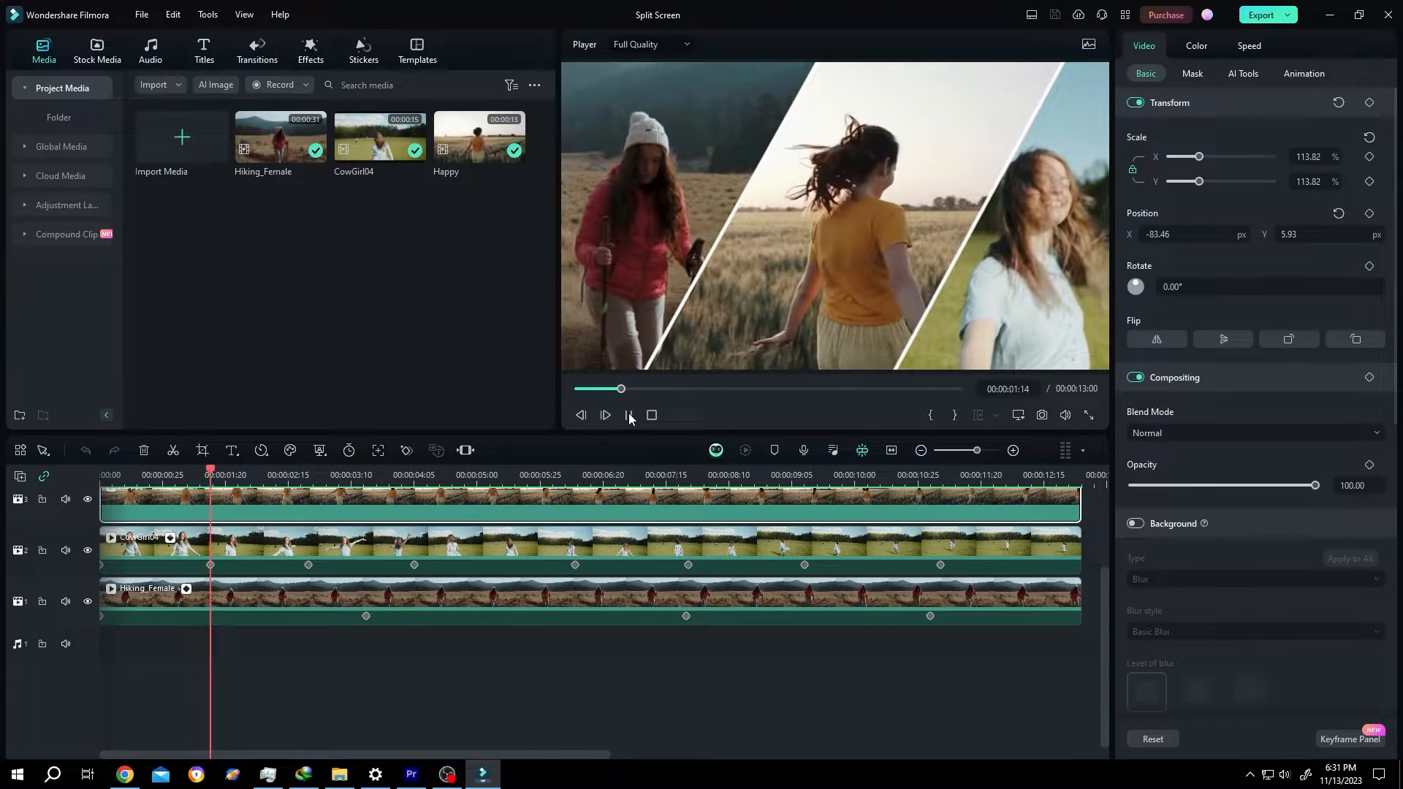
# - Preview the finished three-panel split-screen video before starting the new project
pyautogui.click(628, 413)
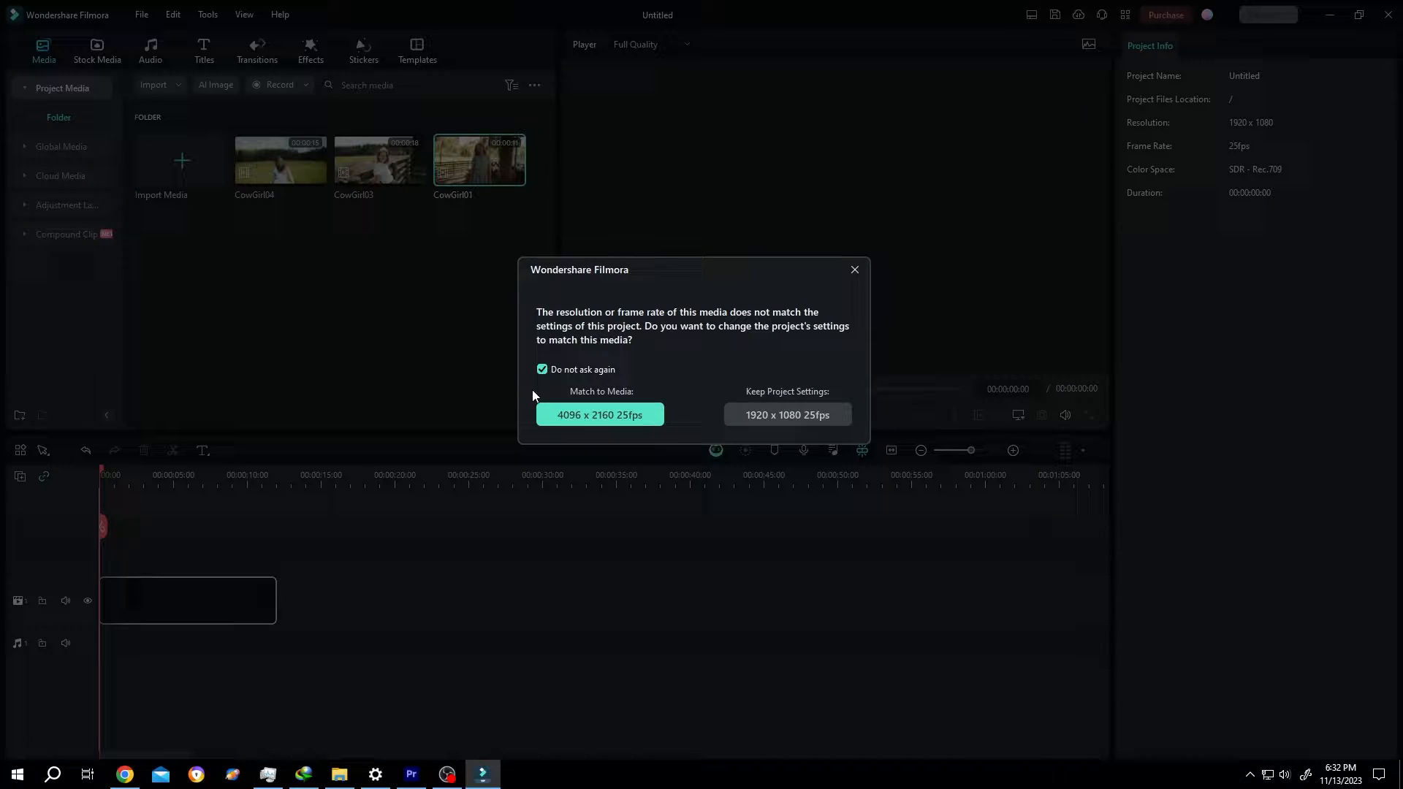
# - Keep the project at 1920 x 1080 25fps in the mismatch dialog and add CowGirl03 as the top layer
pyautogui.click(786, 413)
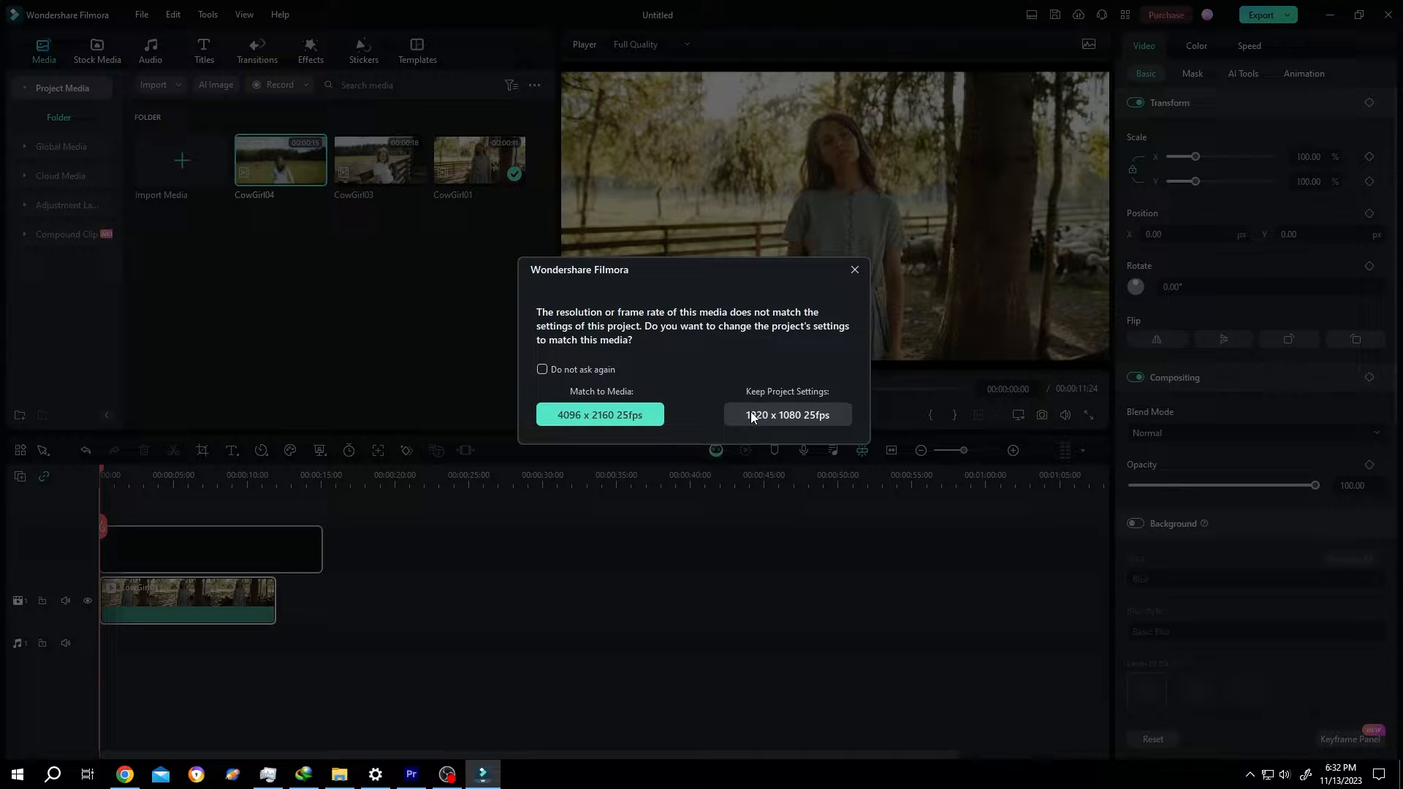
pyautogui.click(786, 414)
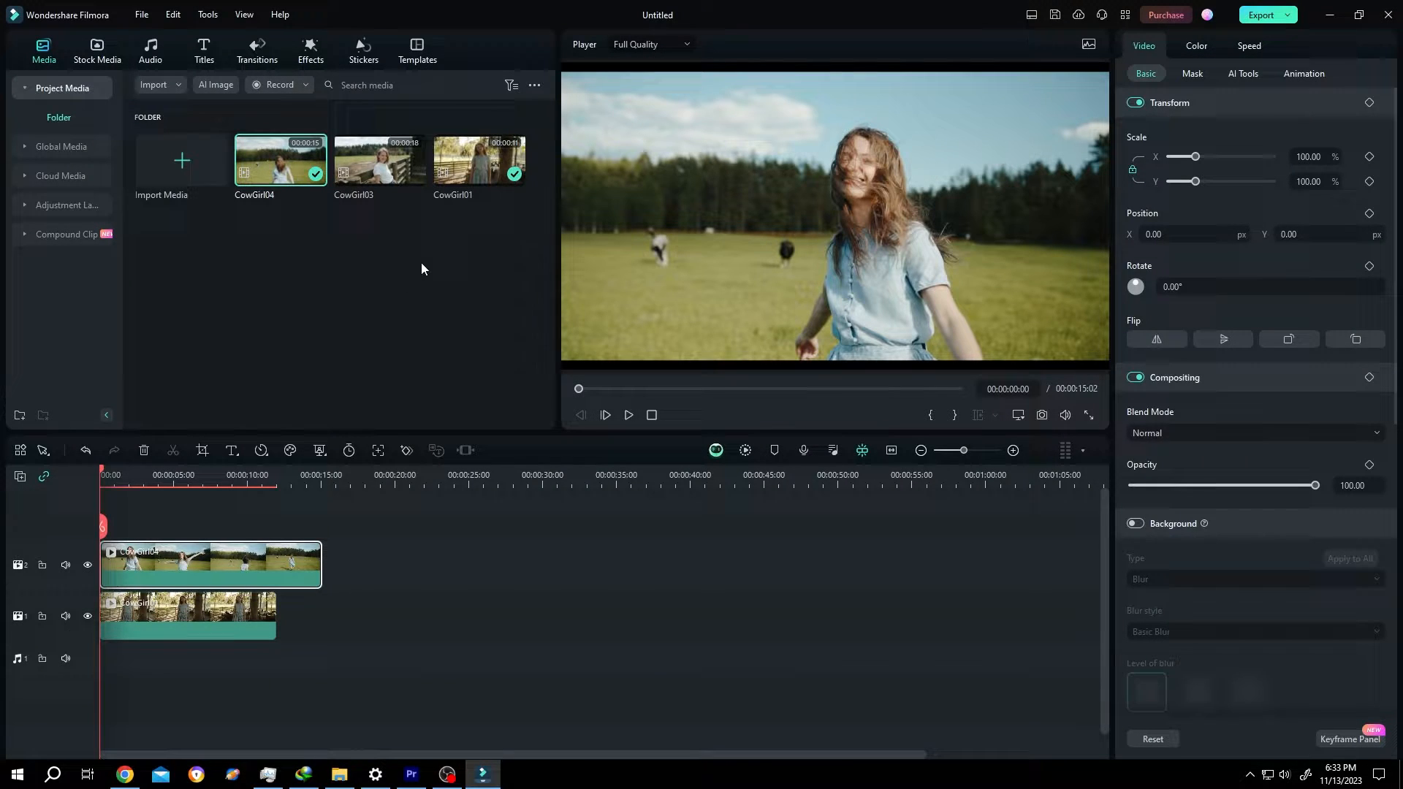
pyautogui.click(379, 160)
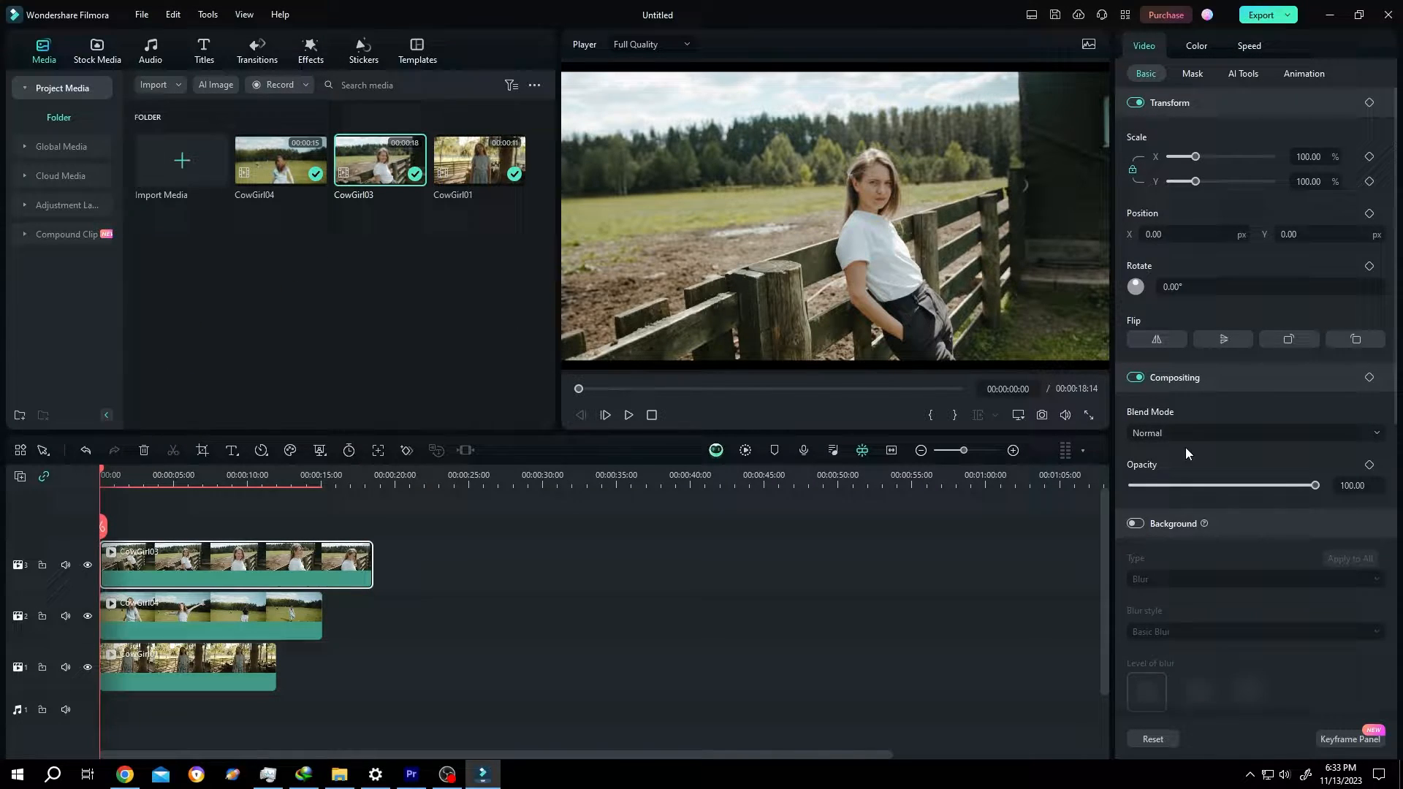
# - Lower the top clip's opacity to 64, lock its track, and select the bottom clip
pyautogui.moveTo(1314, 485); pyautogui.dragTo(1294, 485)
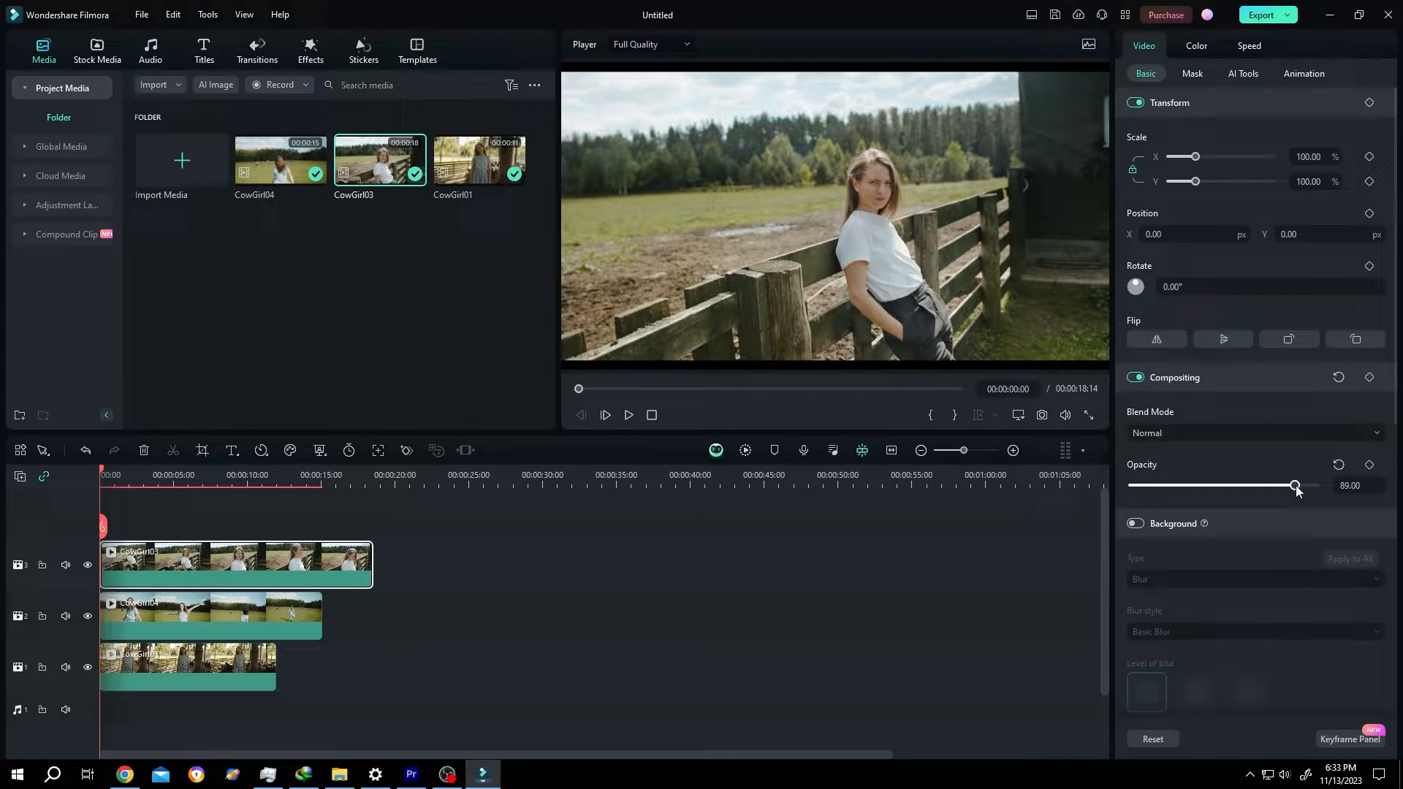
pyautogui.moveTo(1294, 485); pyautogui.dragTo(1271, 485)
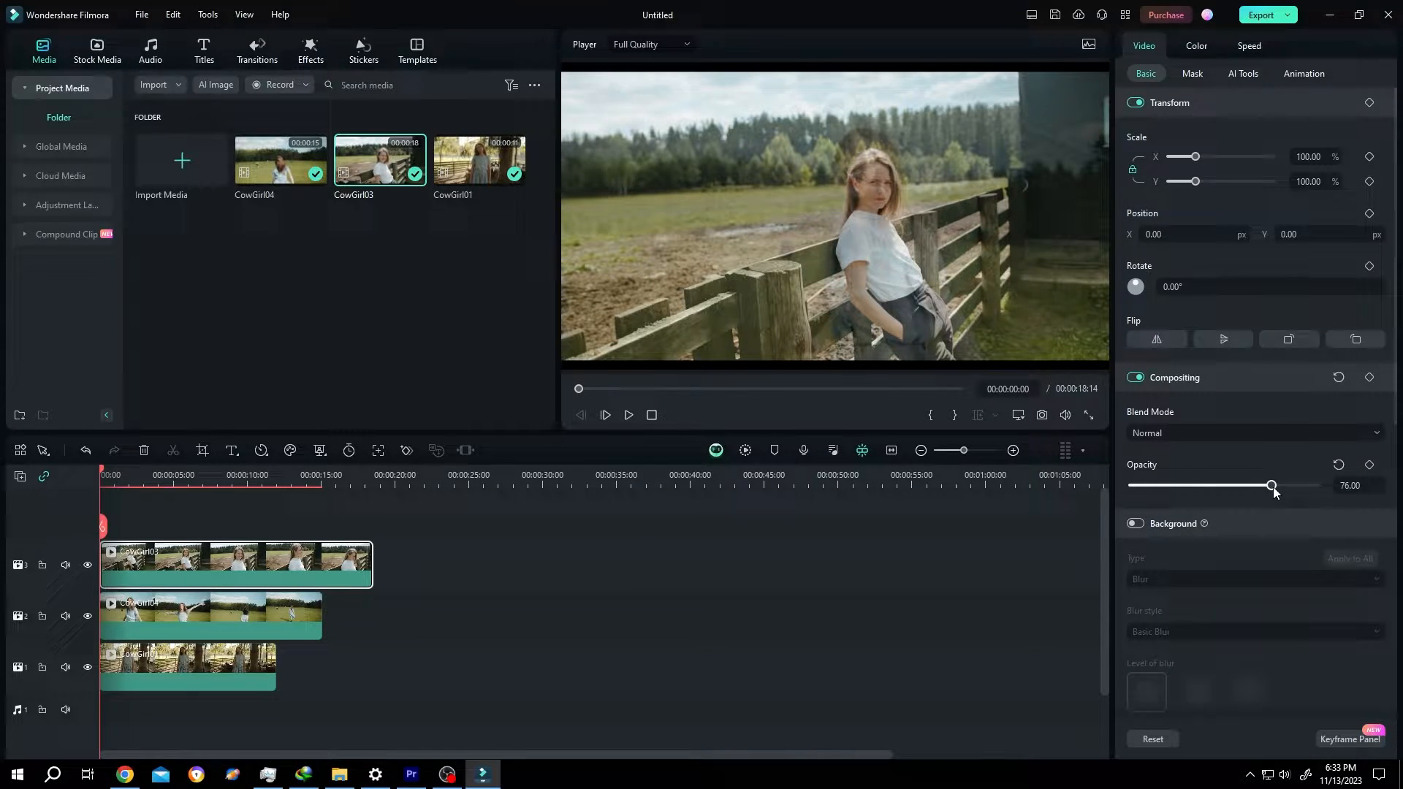
pyautogui.moveTo(1271, 485); pyautogui.dragTo(1251, 485)
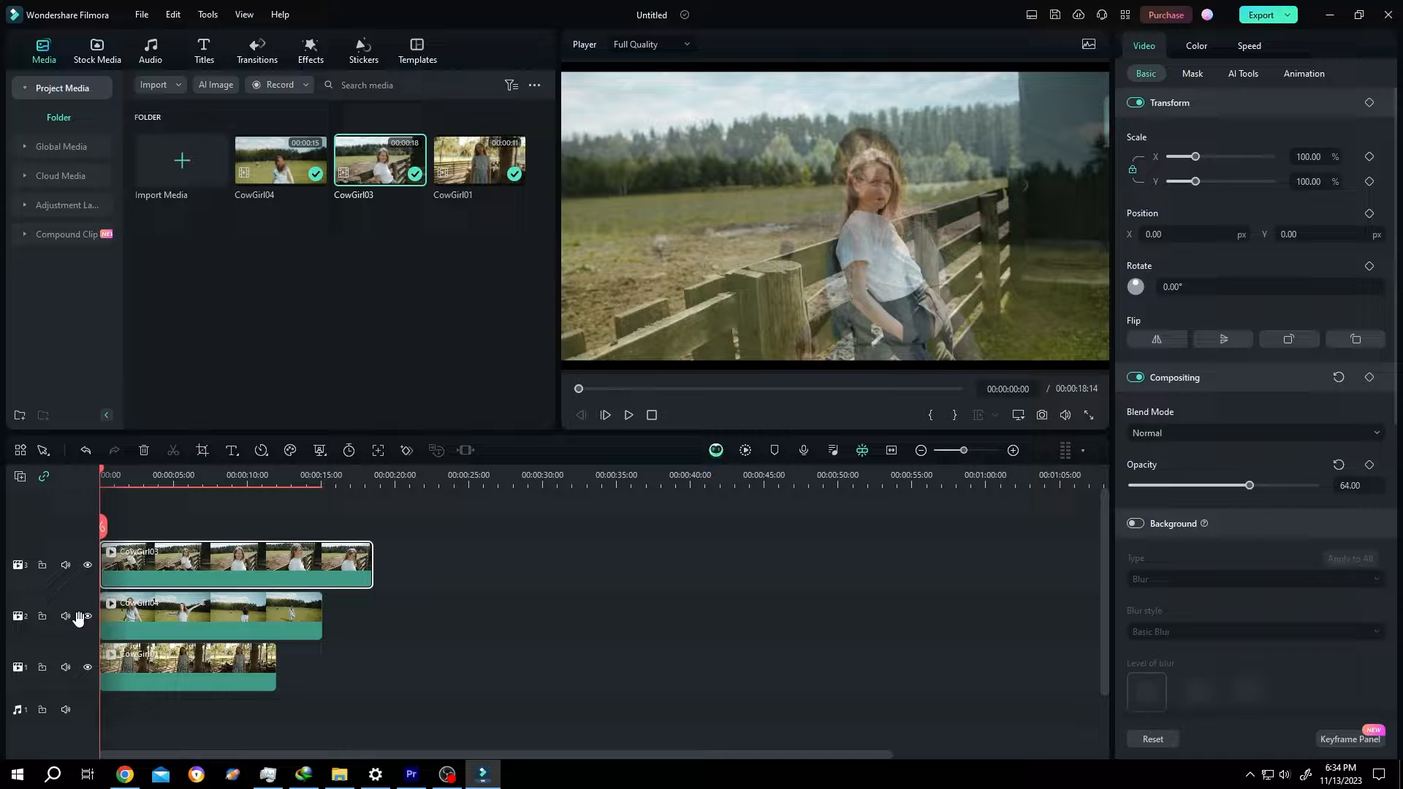
pyautogui.click(87, 615)
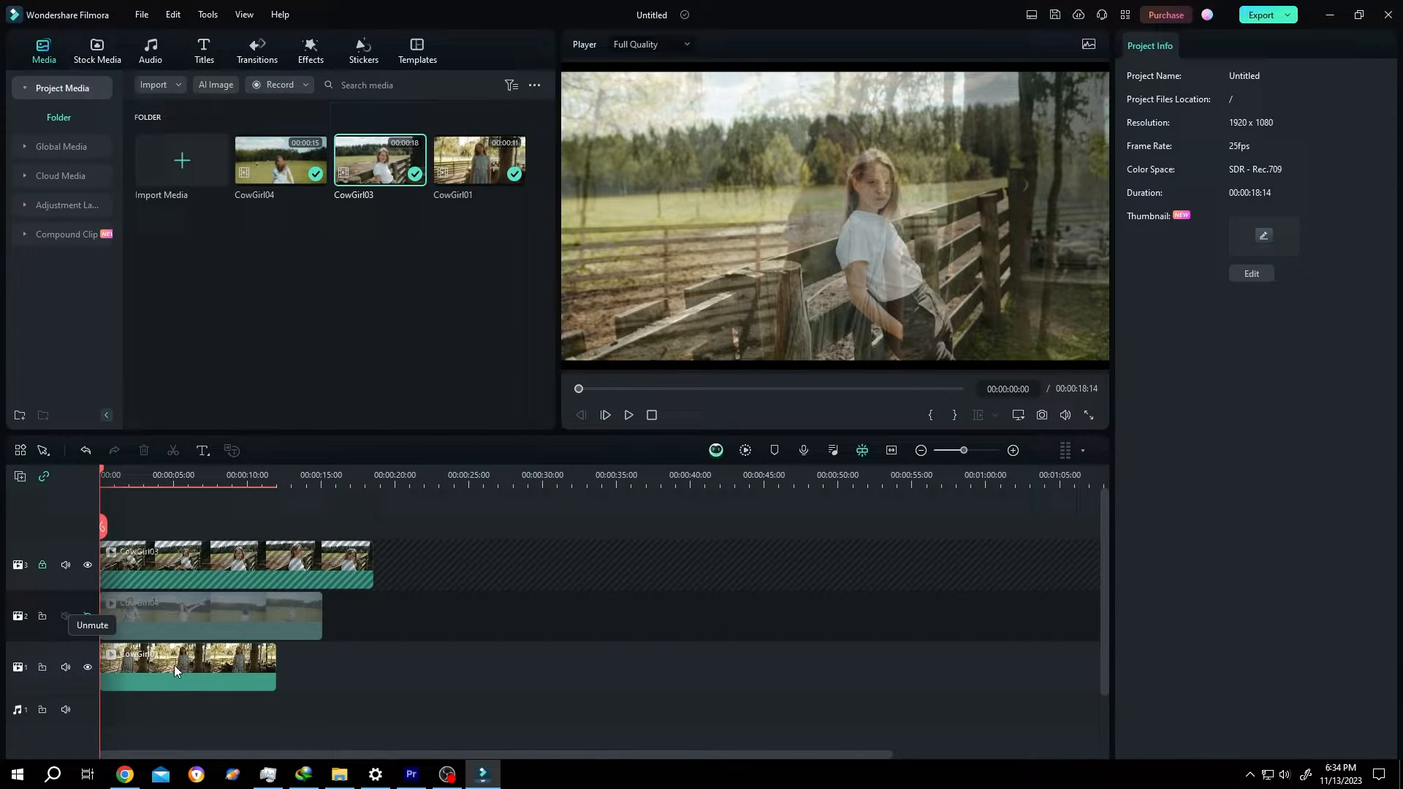
pyautogui.click(188, 666)
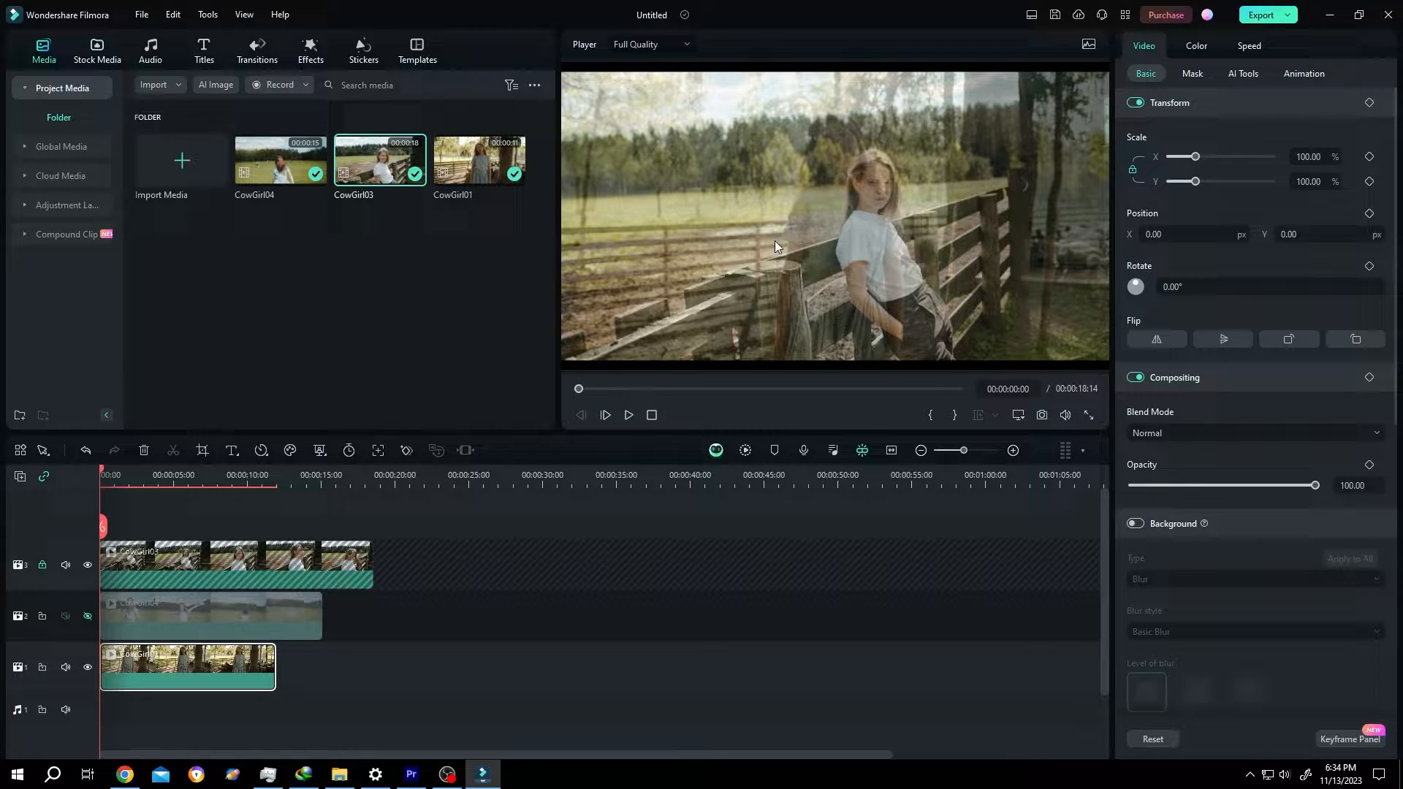
# - Shift the bottom clip rightward in the frame and enlarge it to about 105%
pyautogui.moveTo(774, 247); pyautogui.dragTo(926, 235)
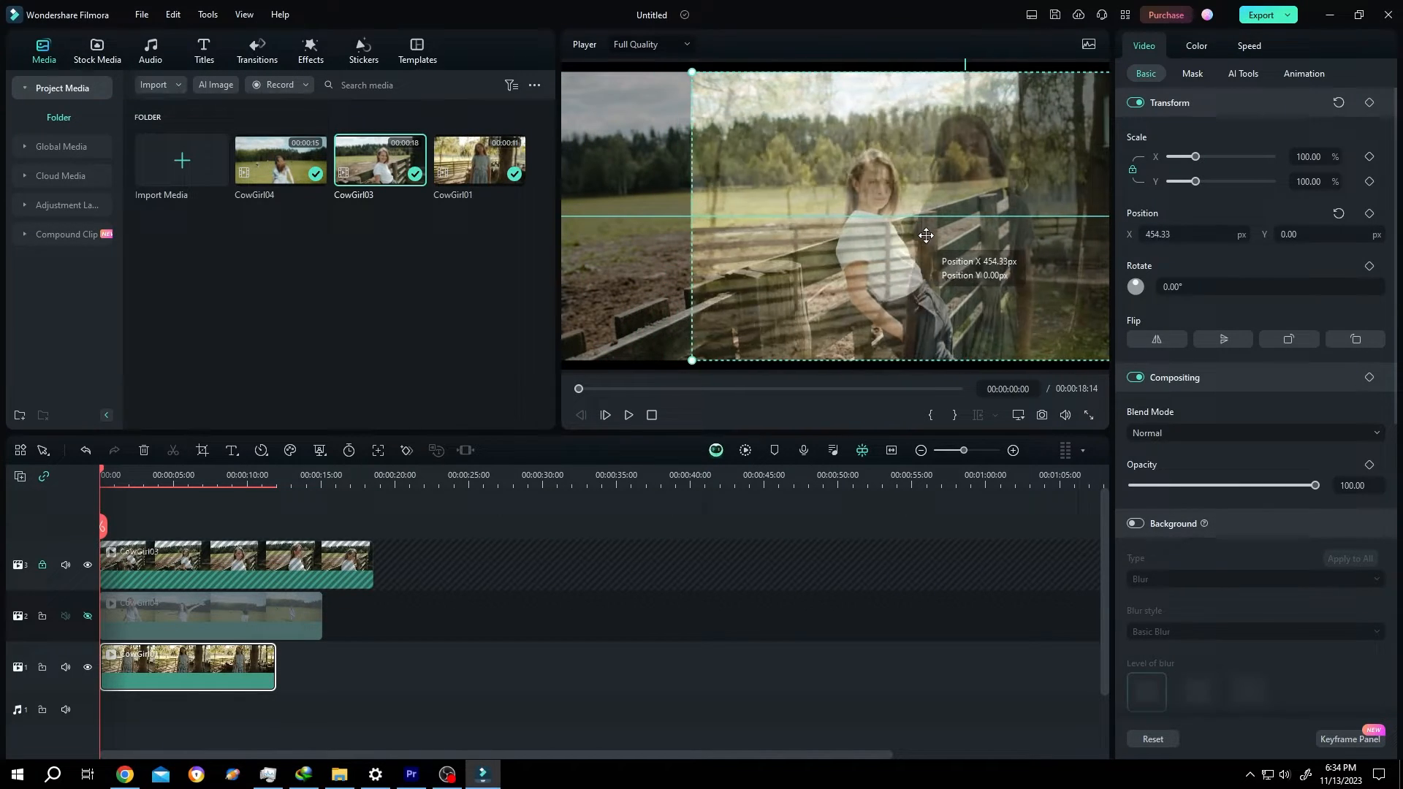
pyautogui.moveTo(691, 72); pyautogui.dragTo(732, 89)
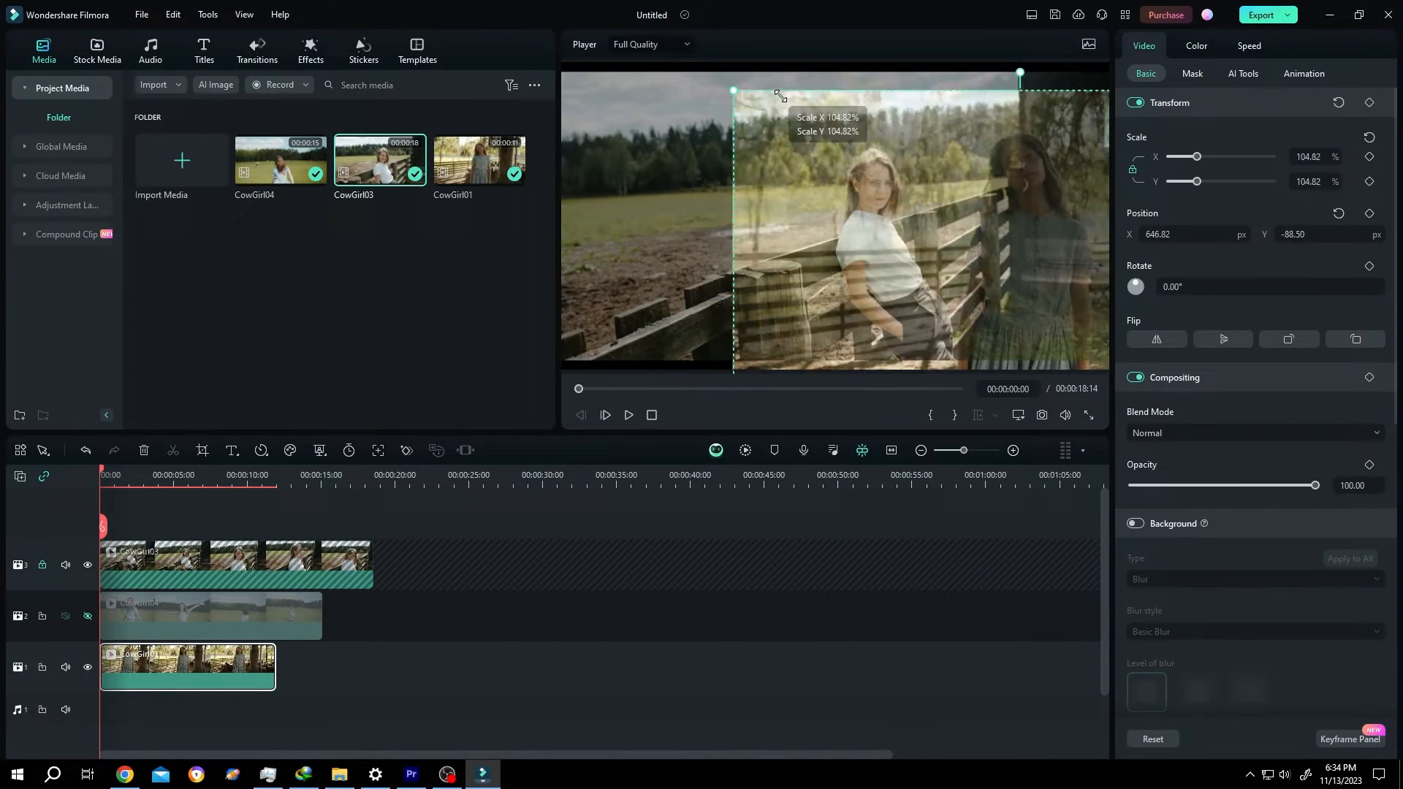
pyautogui.moveTo(732, 89); pyautogui.dragTo(705, 70)
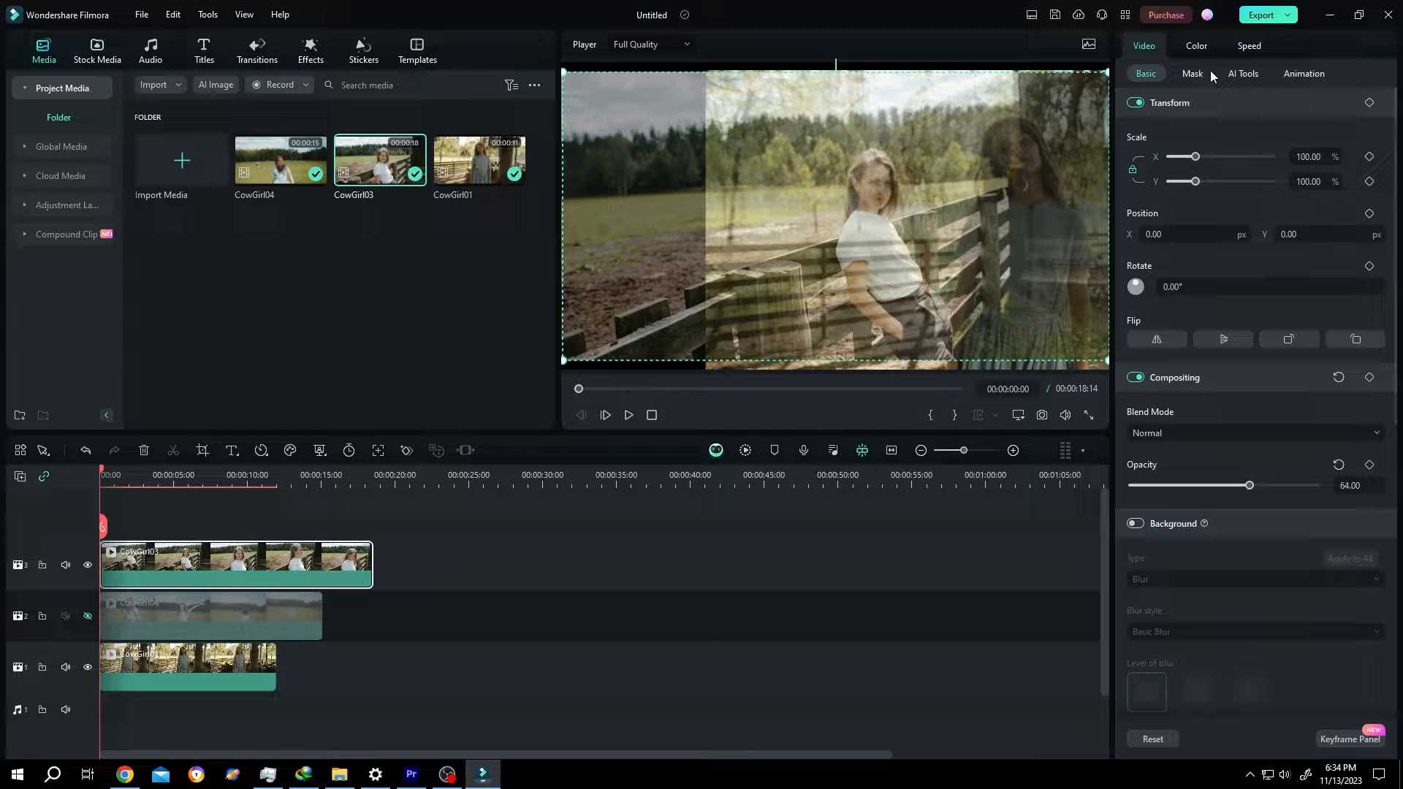
# - Apply a Parallel Lines mask to the top clip, enlarge it to about 165% and shift it left
pyautogui.click(1192, 73)
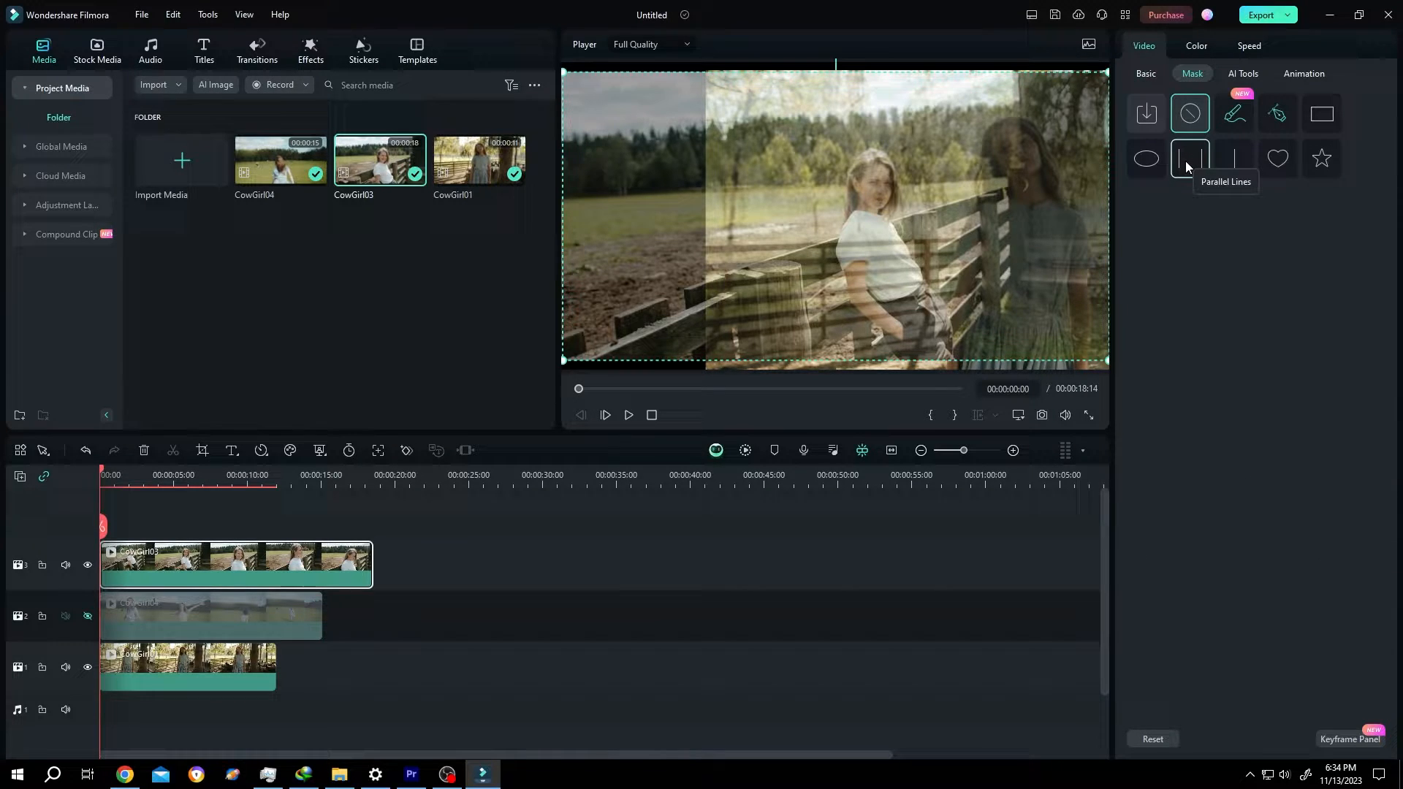
pyautogui.click(1189, 158)
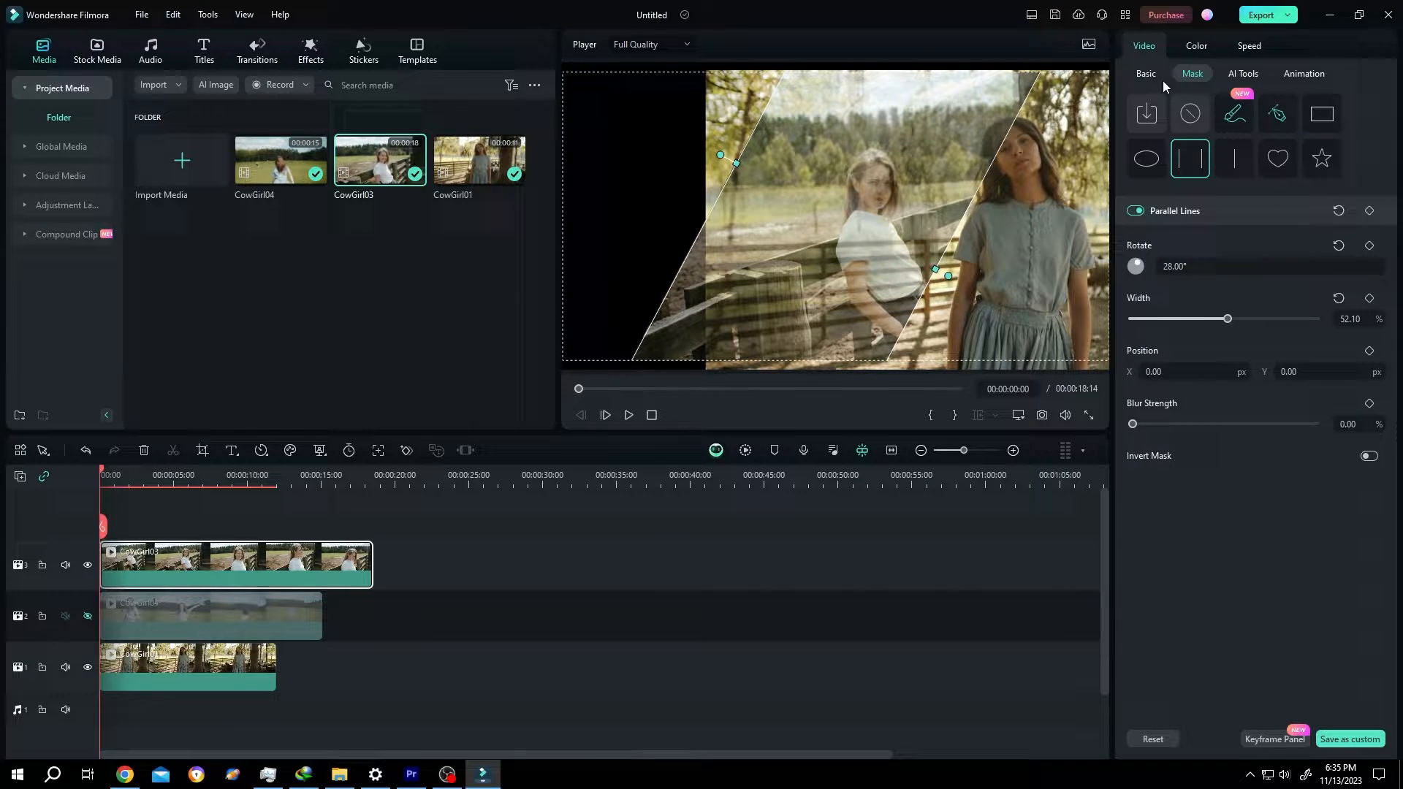
pyautogui.click(1145, 73)
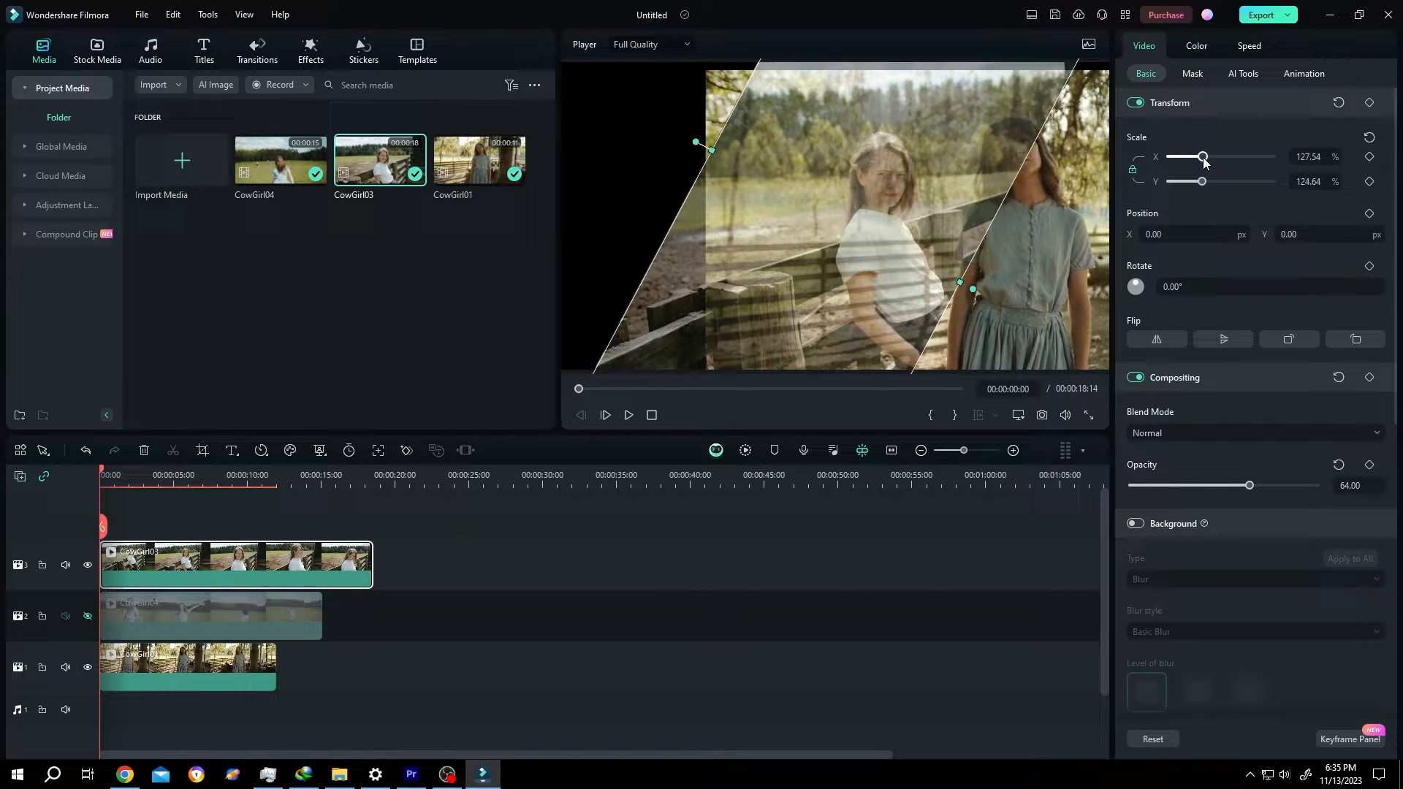
pyautogui.moveTo(1203, 156); pyautogui.dragTo(1207, 156)
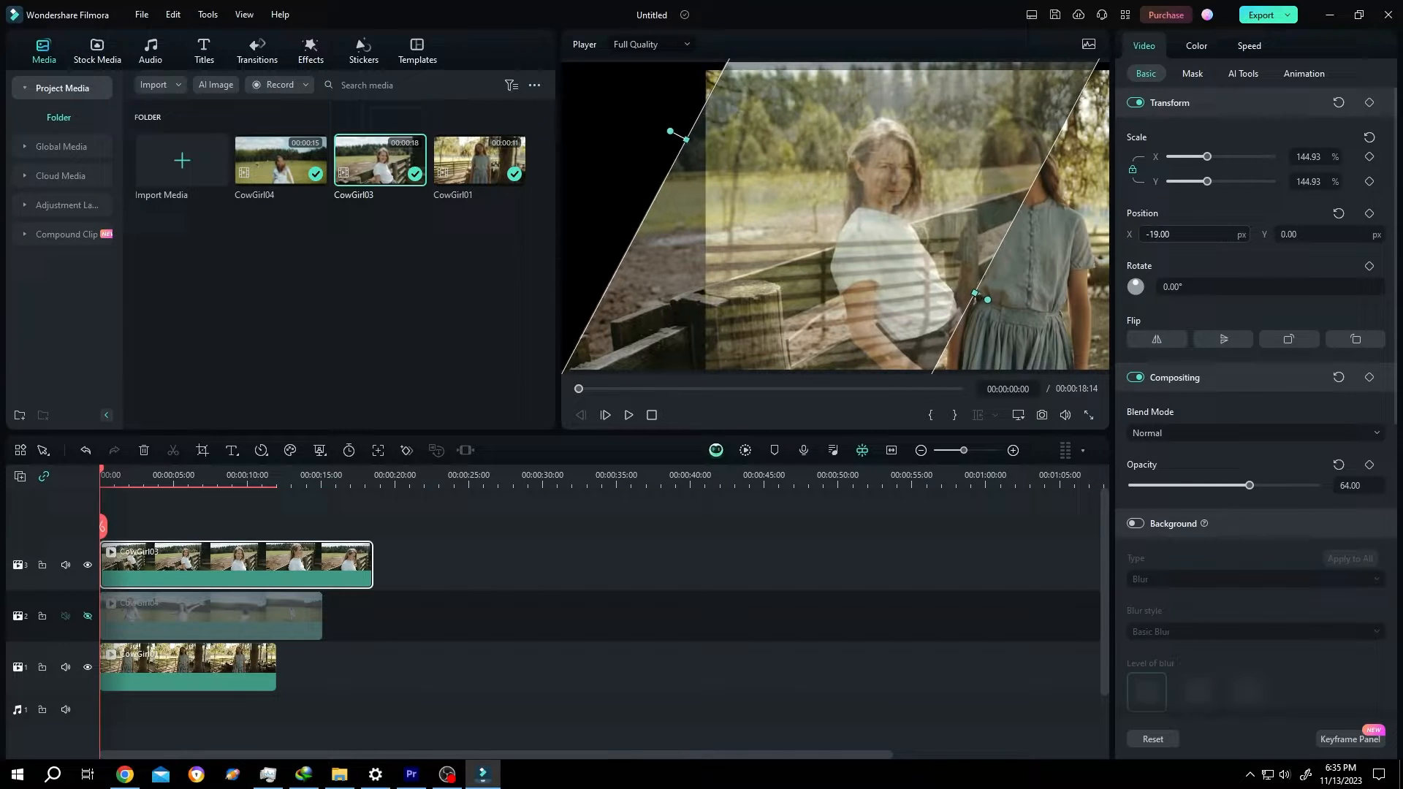
pyautogui.moveTo(682, 138); pyautogui.dragTo(631, 131)
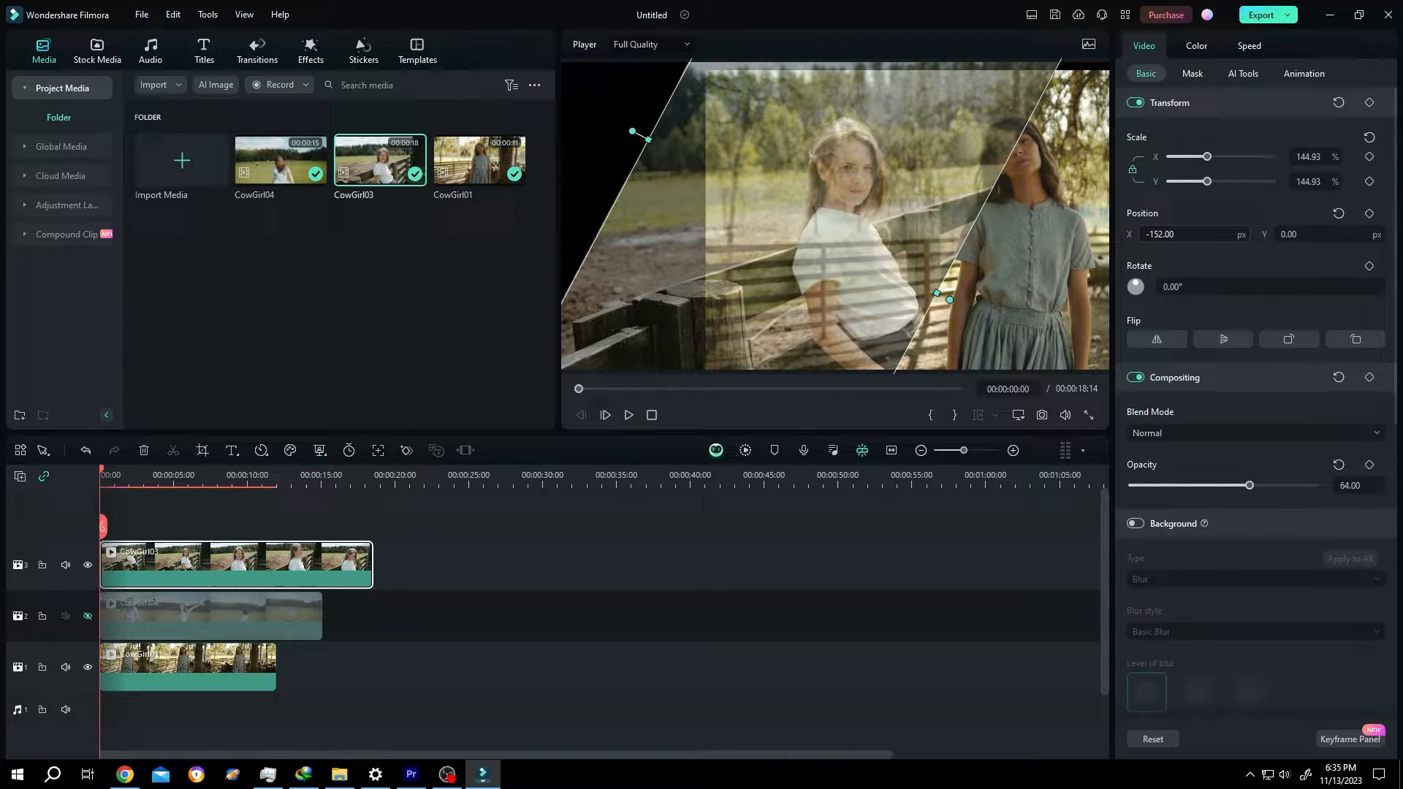
pyautogui.moveTo(1208, 181); pyautogui.dragTo(1214, 181)
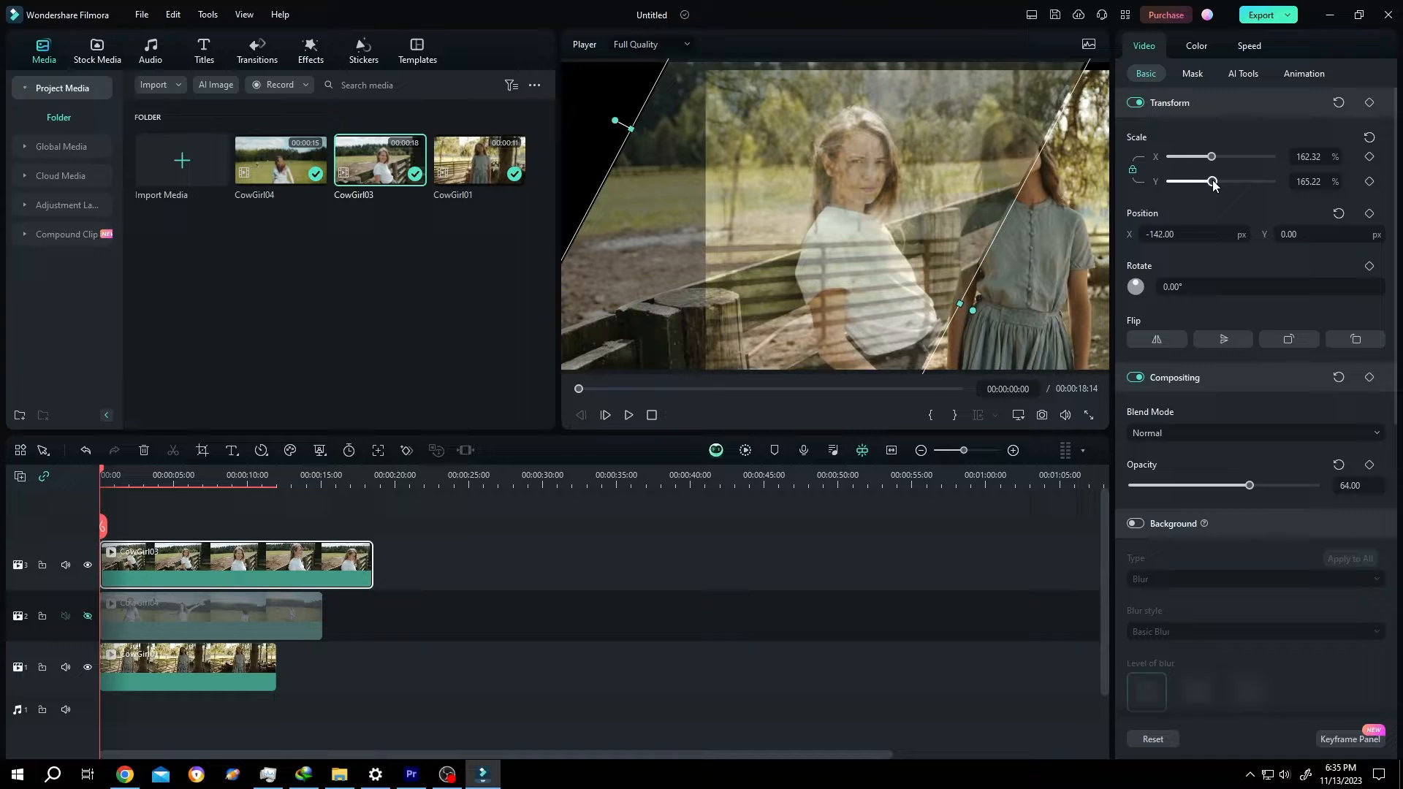
# - Reposition the diagonal mask band so it sits over the woman
pyautogui.click(1192, 73)
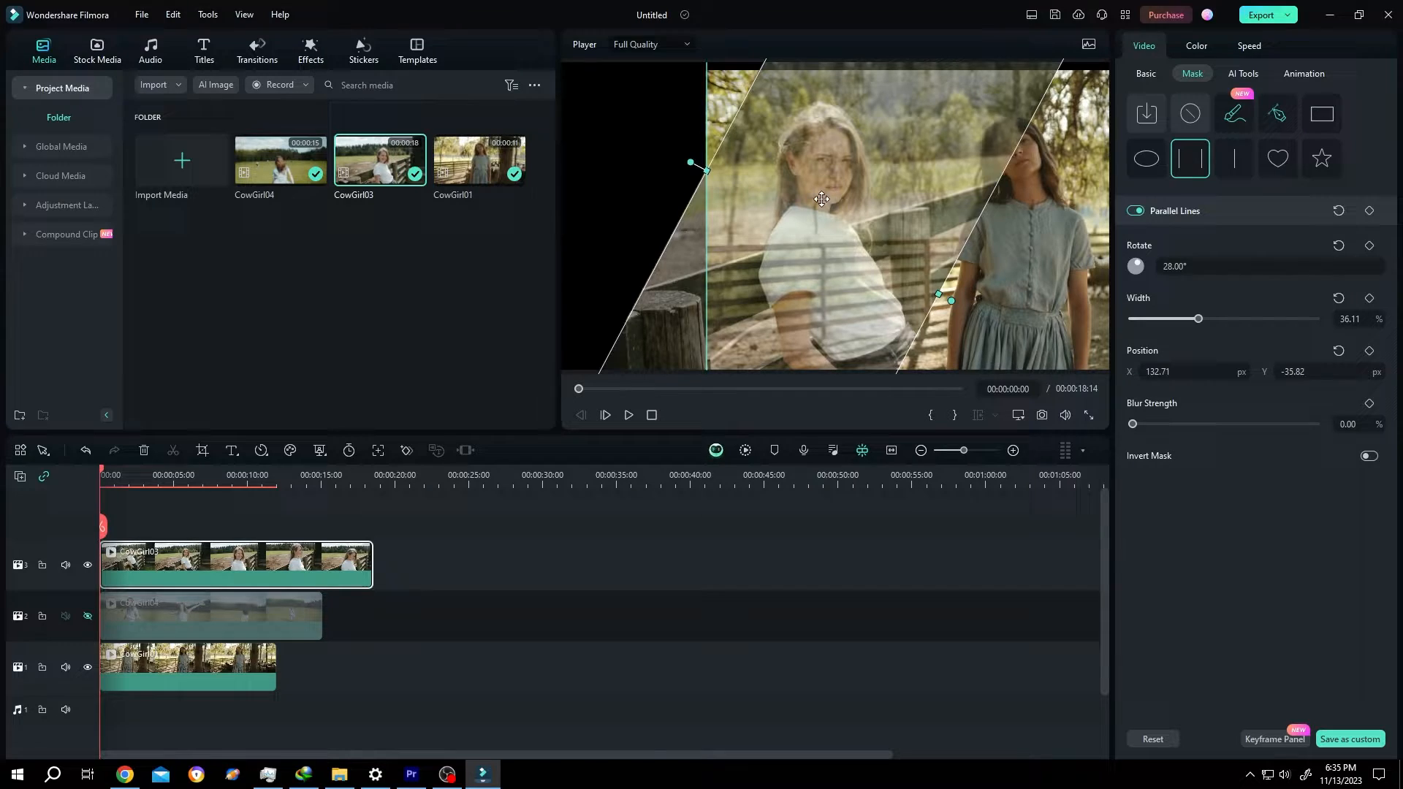
pyautogui.moveTo(944, 295); pyautogui.dragTo(894, 293)
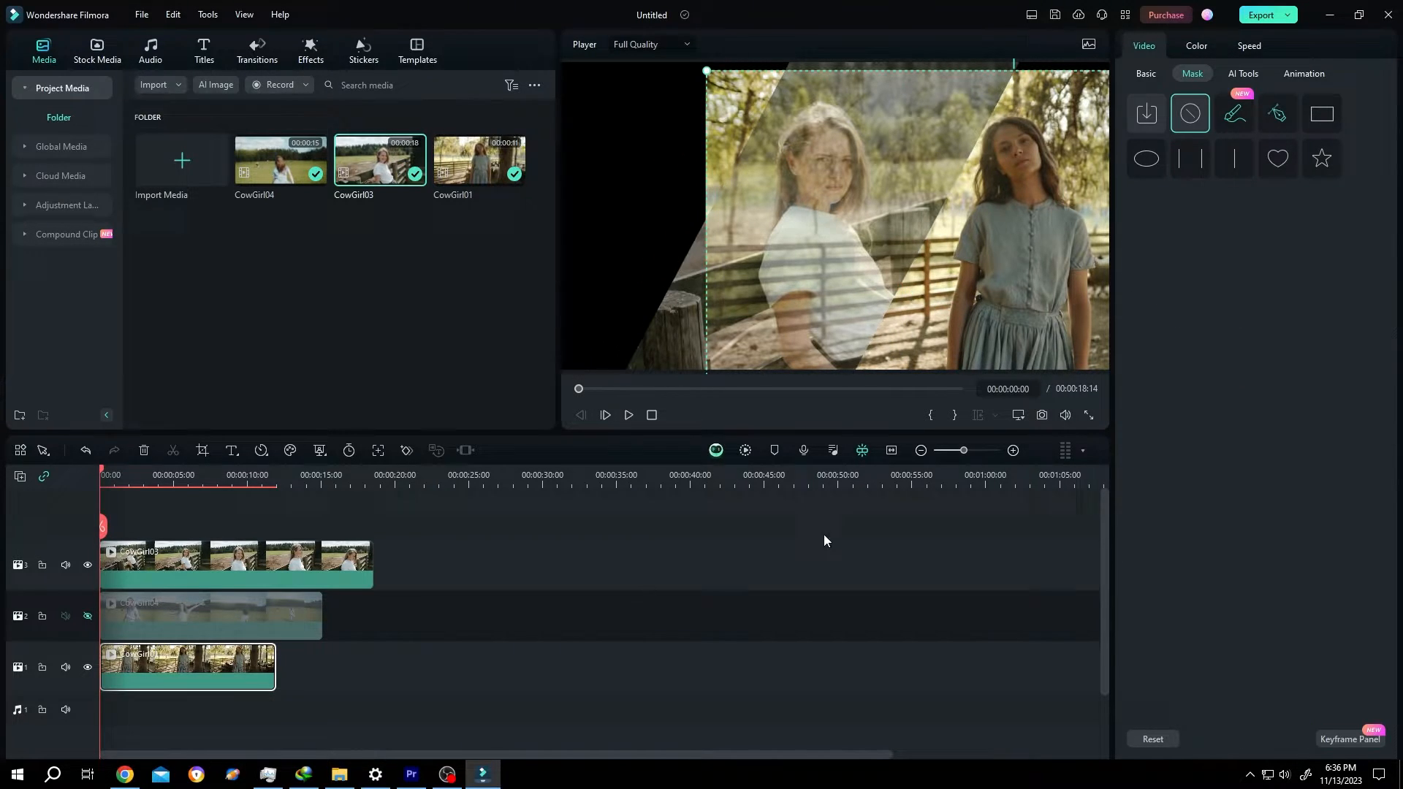
# - Nudge the gray-dress woman's clip further right and slightly upward in the frame
pyautogui.click(1145, 73)
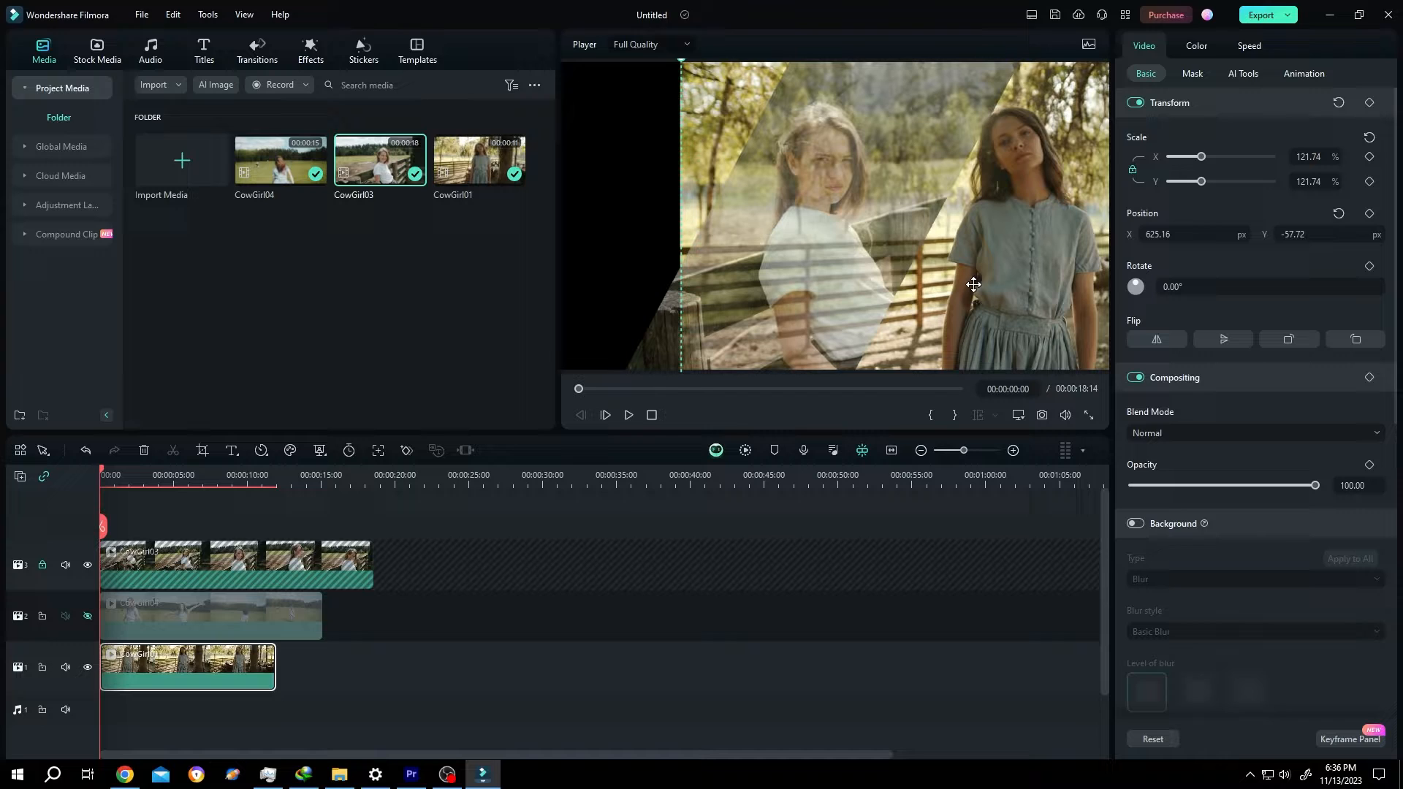
pyautogui.moveTo(973, 285); pyautogui.dragTo(997, 272)
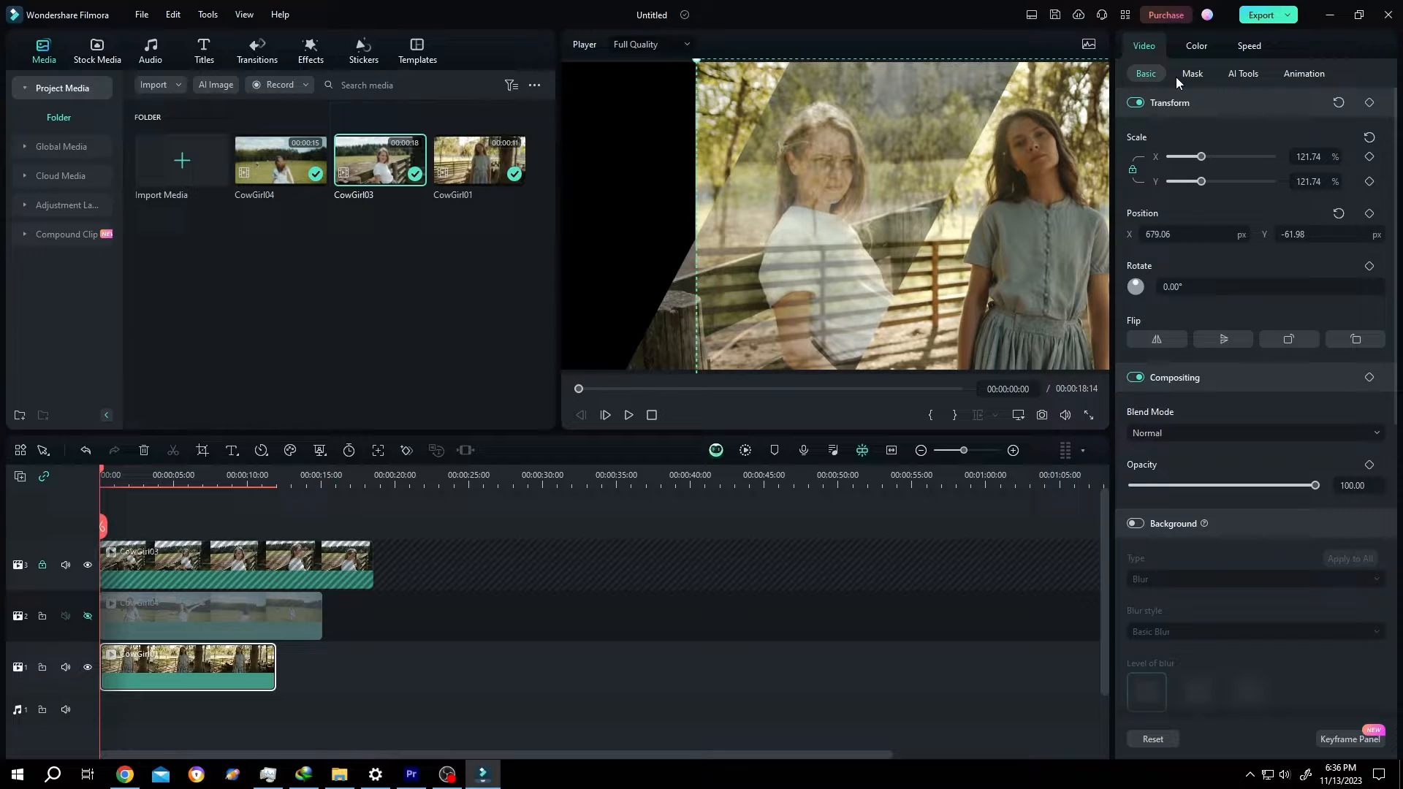
# - Apply a Linear mask to the gray-dress clip, moved left and tilted to about 29° as a diagonal edge
pyautogui.click(1191, 73)
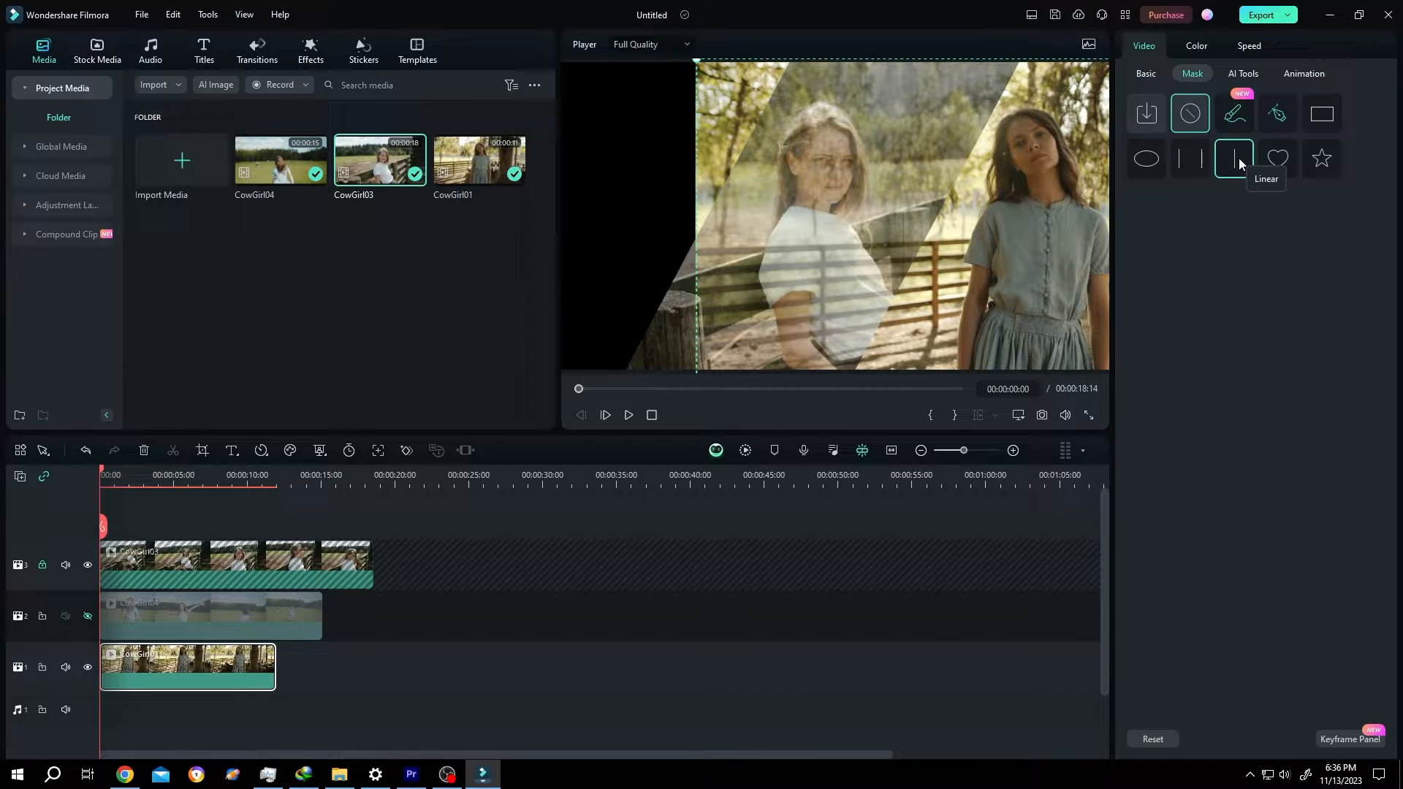
pyautogui.click(1233, 157)
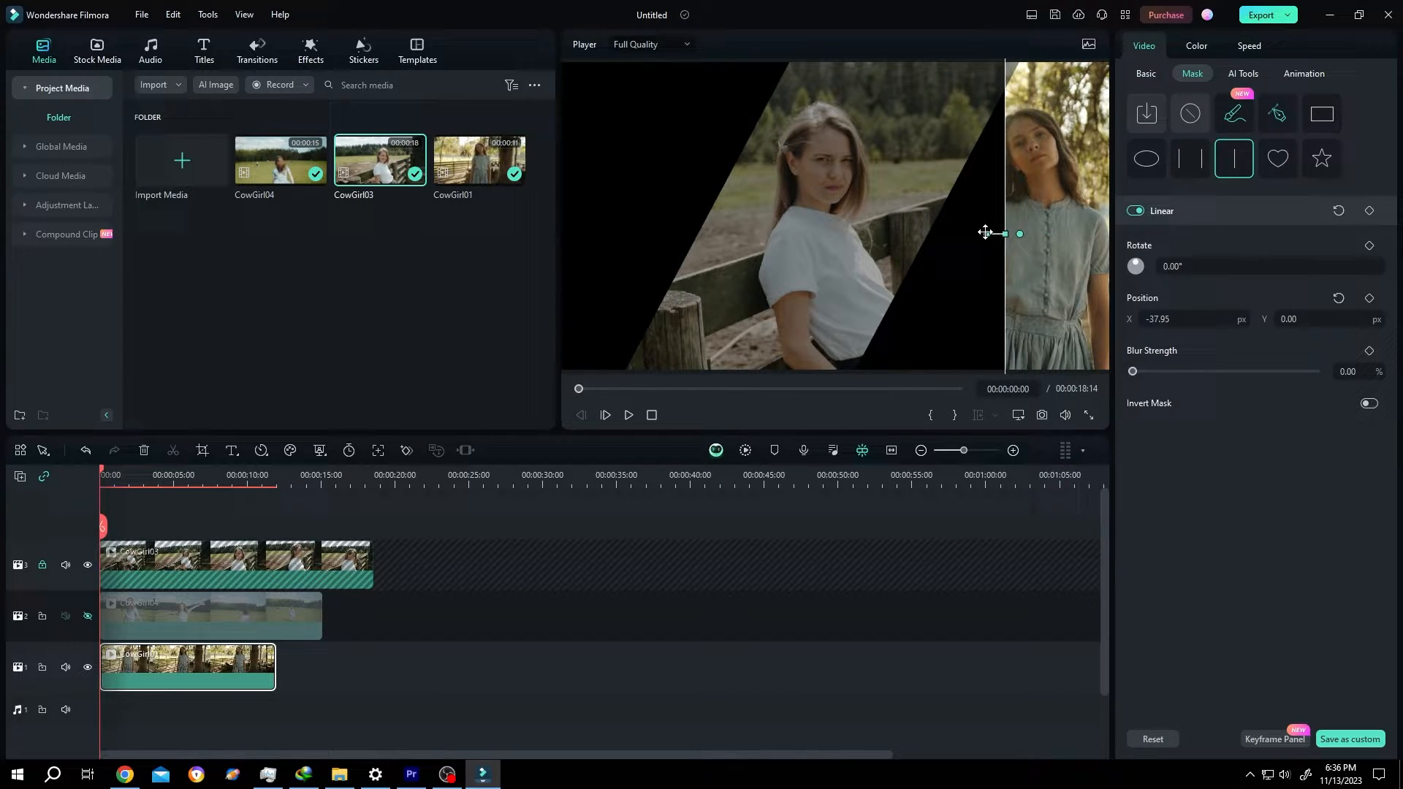
pyautogui.moveTo(991, 232); pyautogui.dragTo(855, 222)
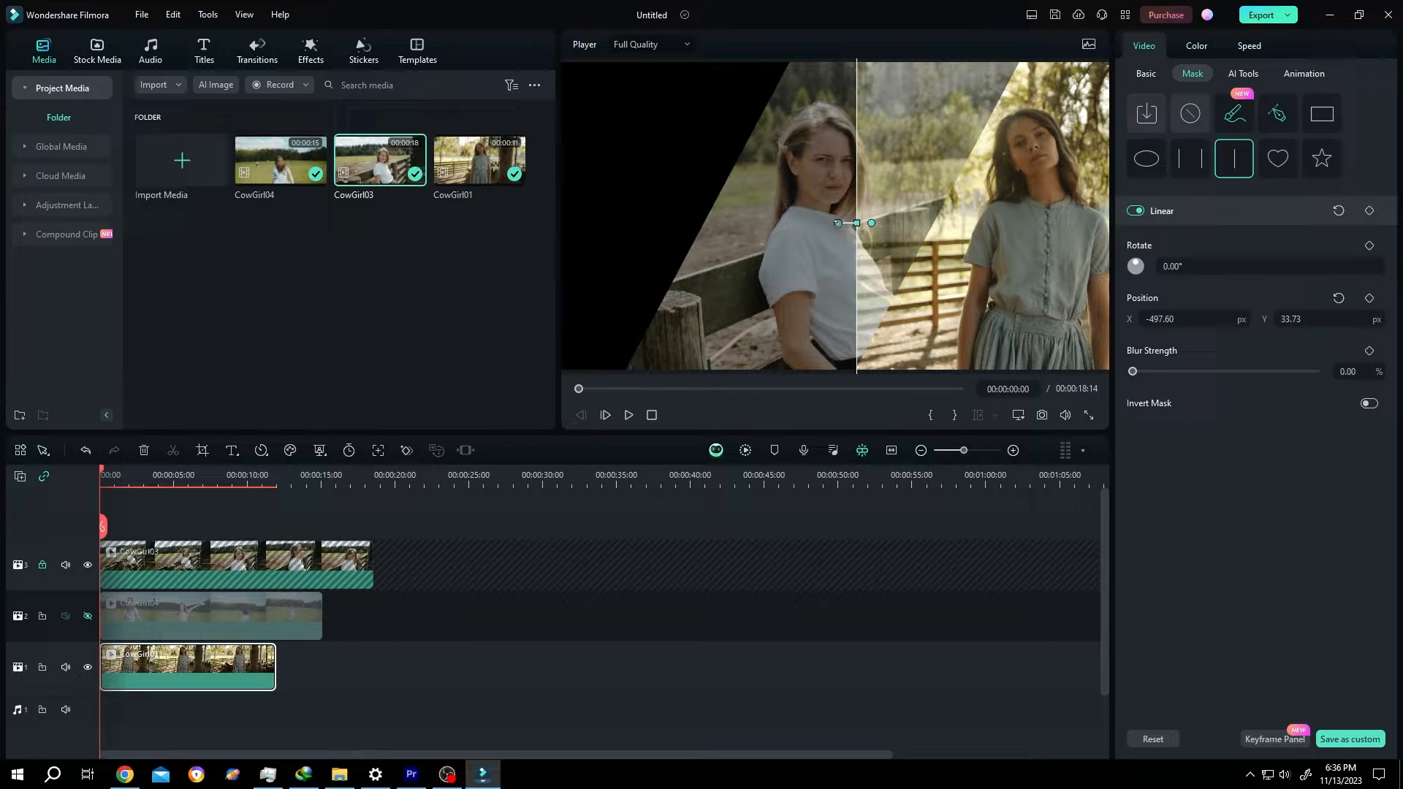
pyautogui.moveTo(837, 222); pyautogui.dragTo(830, 213)
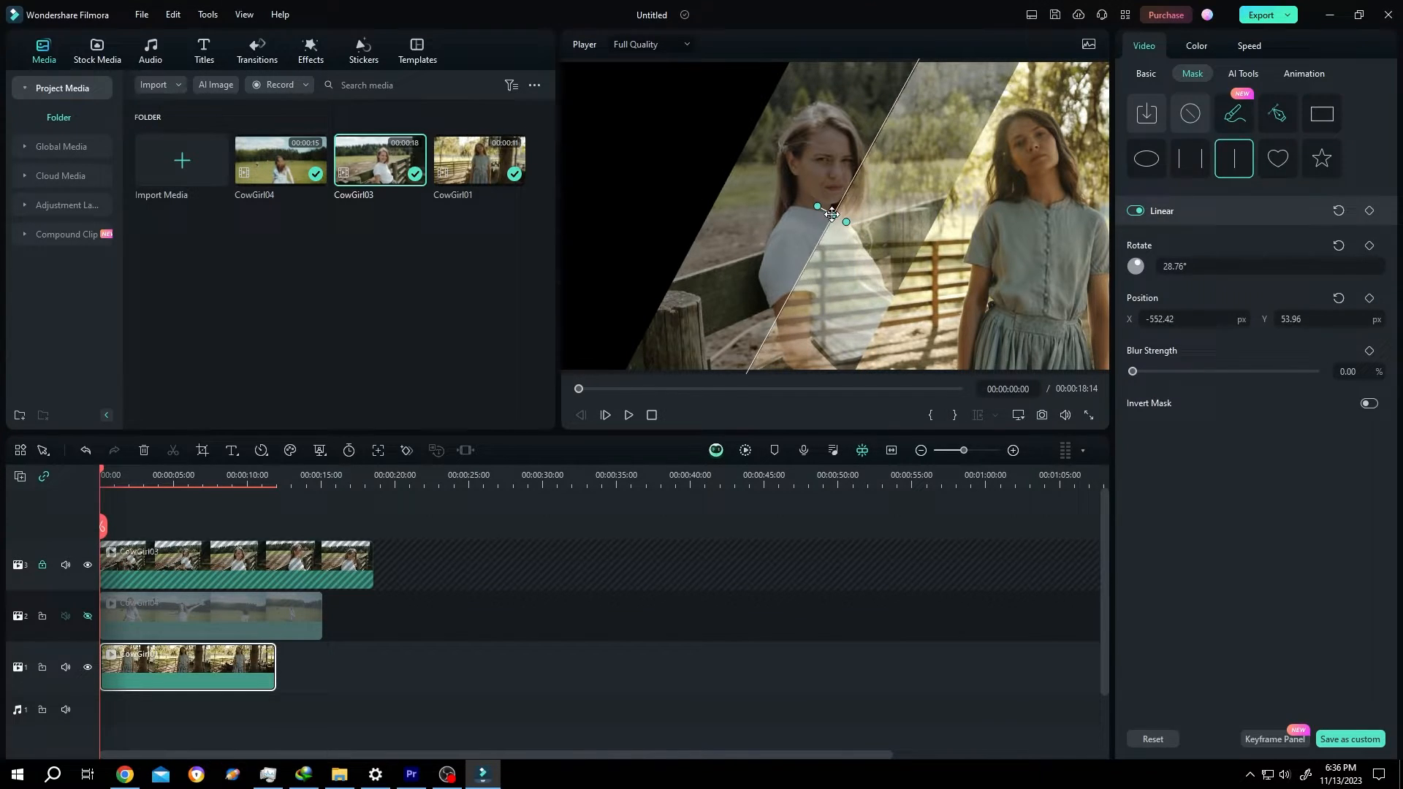
pyautogui.moveTo(830, 213); pyautogui.dragTo(823, 219)
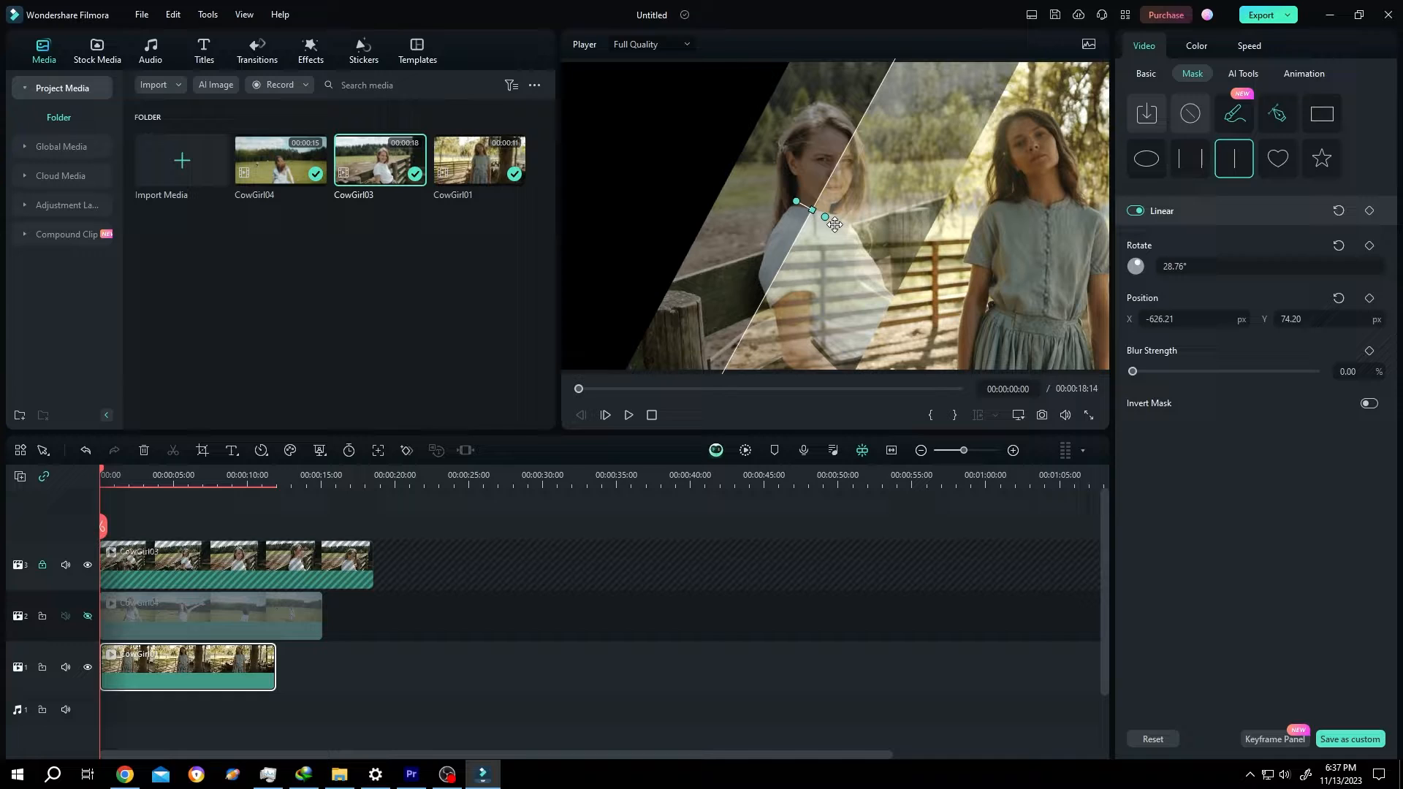
pyautogui.moveTo(86, 564)
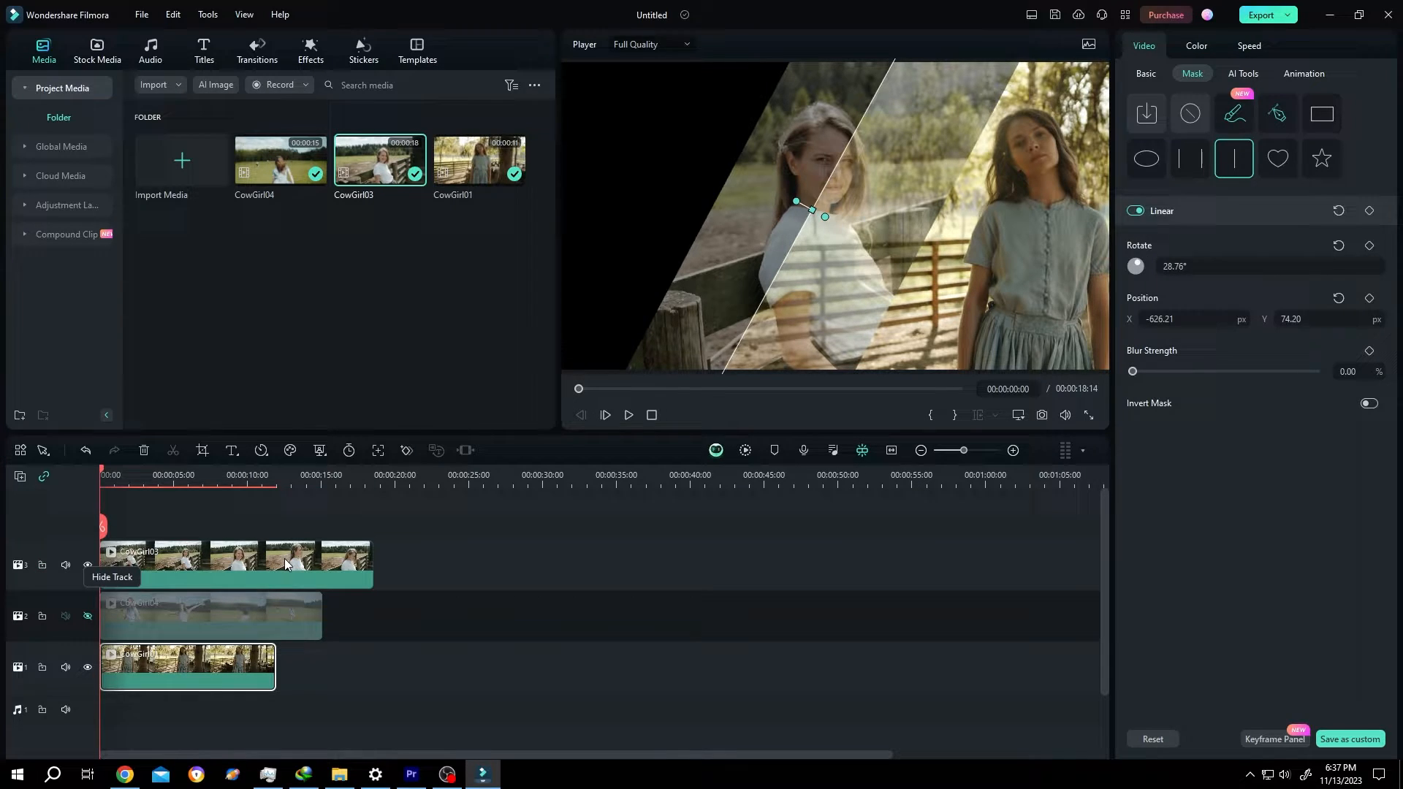
# - Restore the top clip's opacity, then move the windblown-hair woman into the left panel
pyautogui.click(1189, 157)
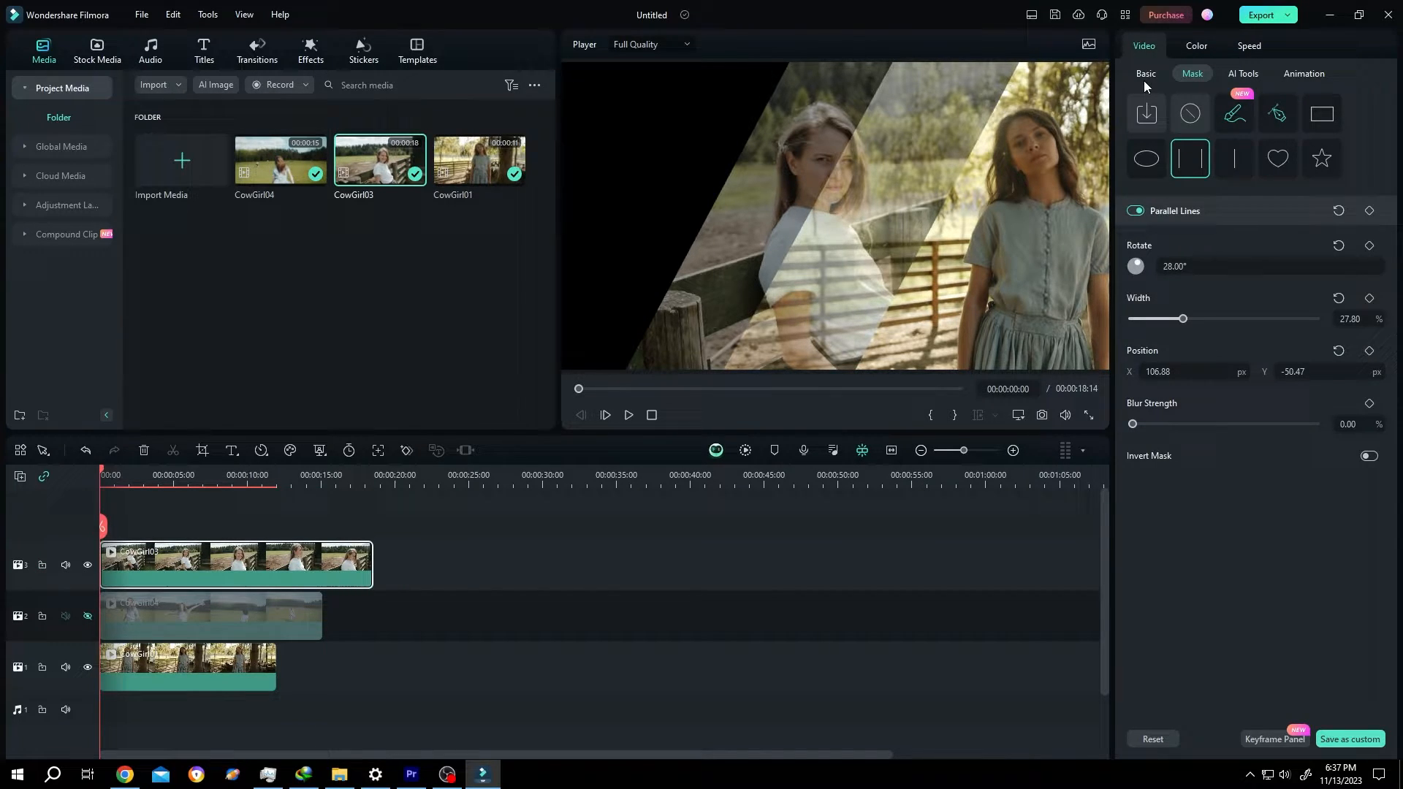
pyautogui.click(1146, 73)
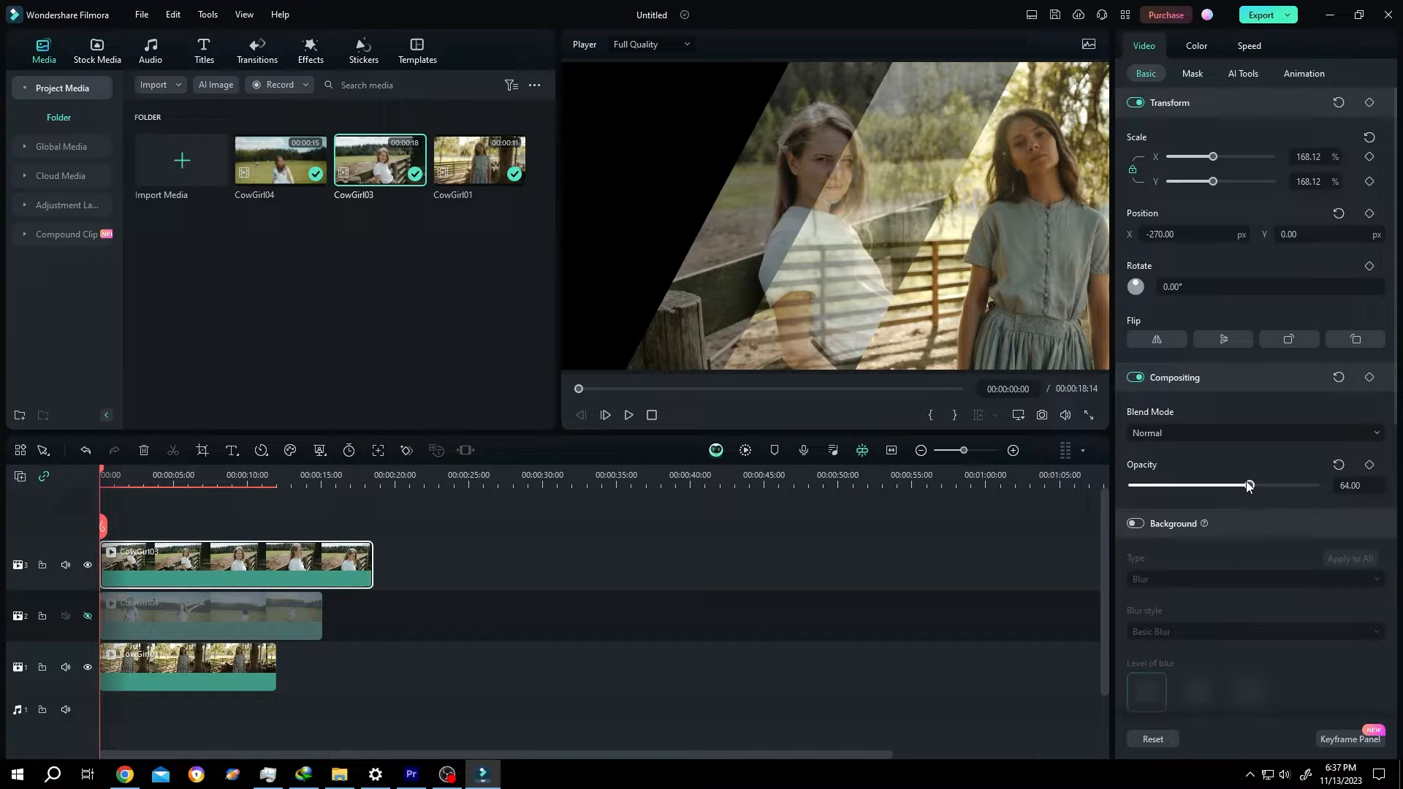
pyautogui.moveTo(1246, 485); pyautogui.dragTo(1315, 485)
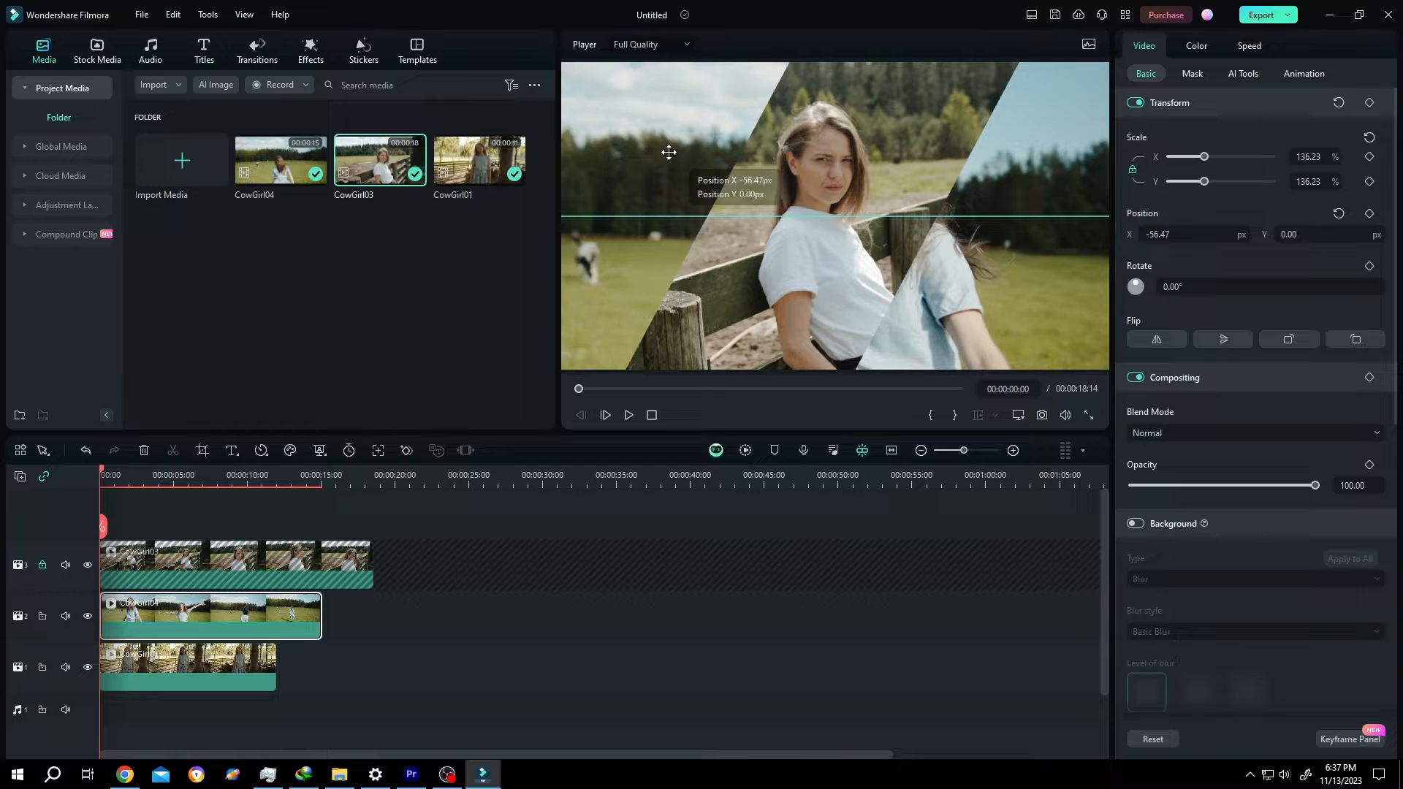
pyautogui.moveTo(668, 151); pyautogui.dragTo(469, 126)
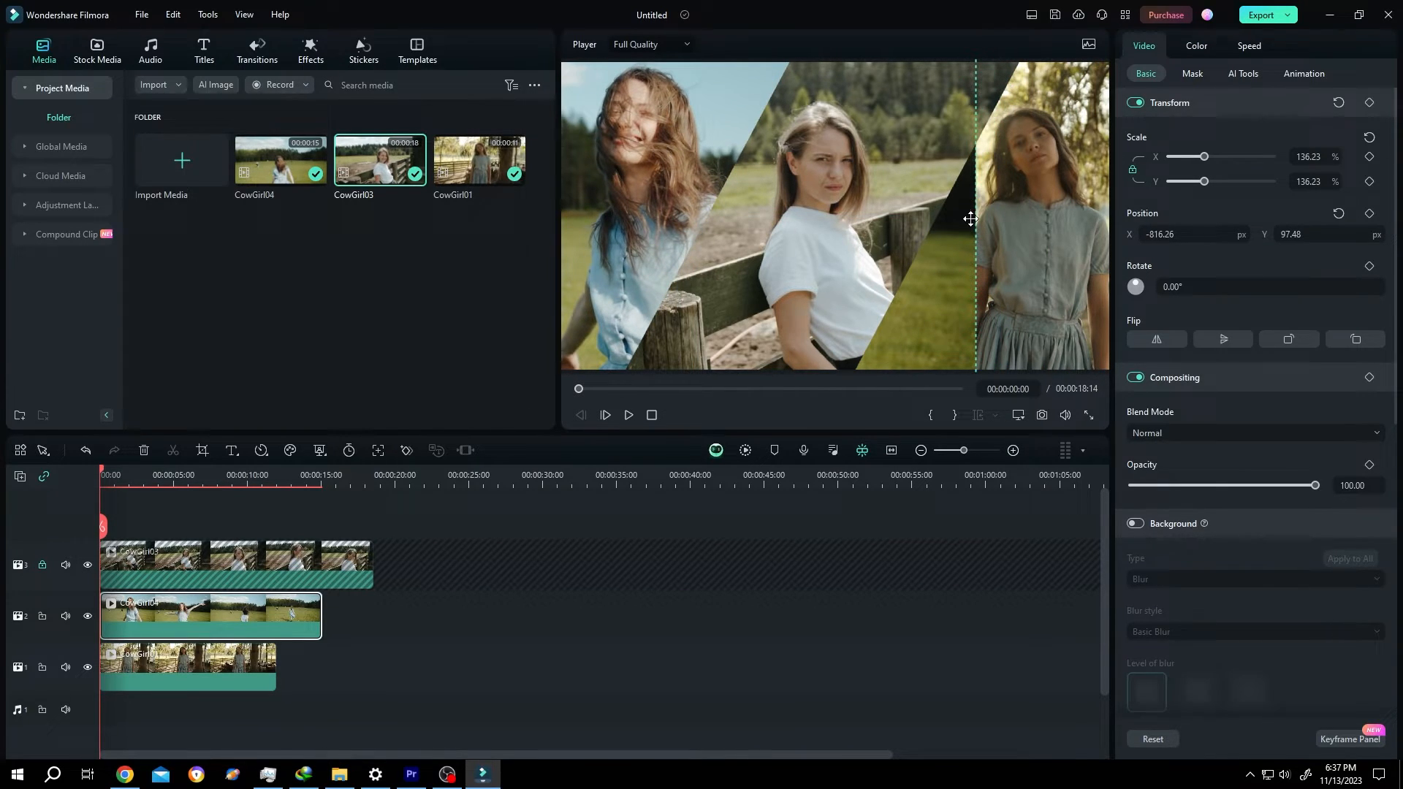
# - Apply a Linear mask to the windblown-hair clip, rotated to about -151° and aligned with the middle panel
pyautogui.click(1192, 73)
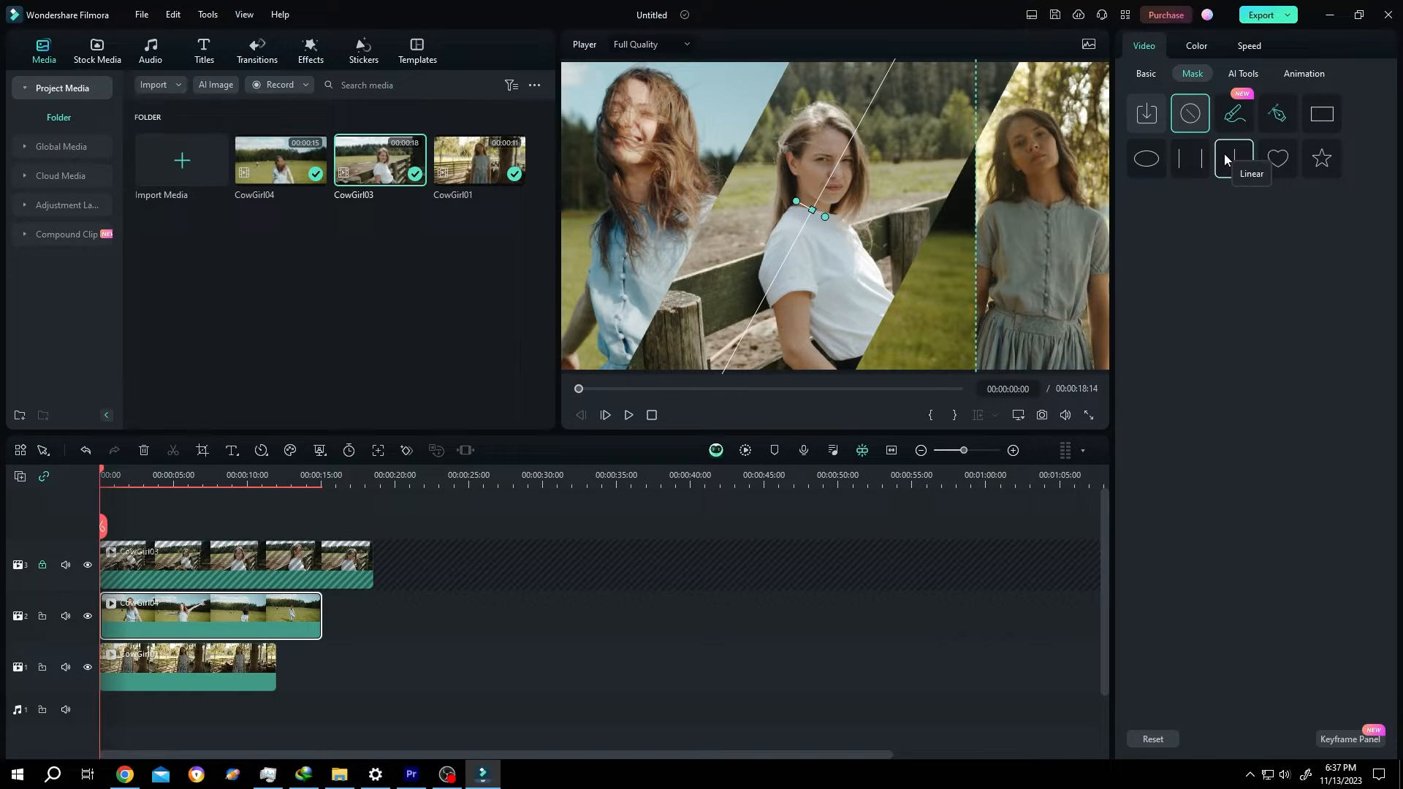
pyautogui.click(1233, 157)
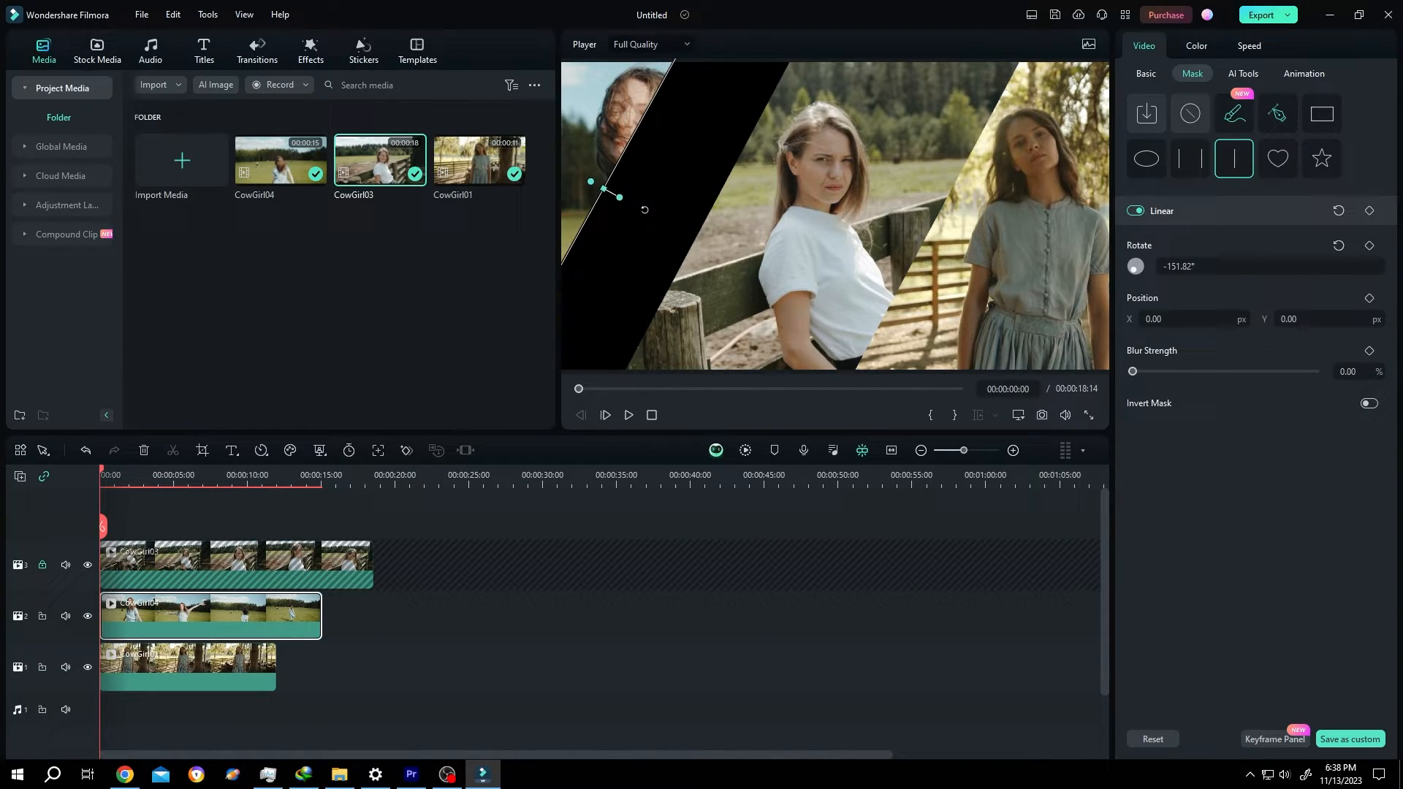
pyautogui.moveTo(608, 188); pyautogui.dragTo(785, 244)
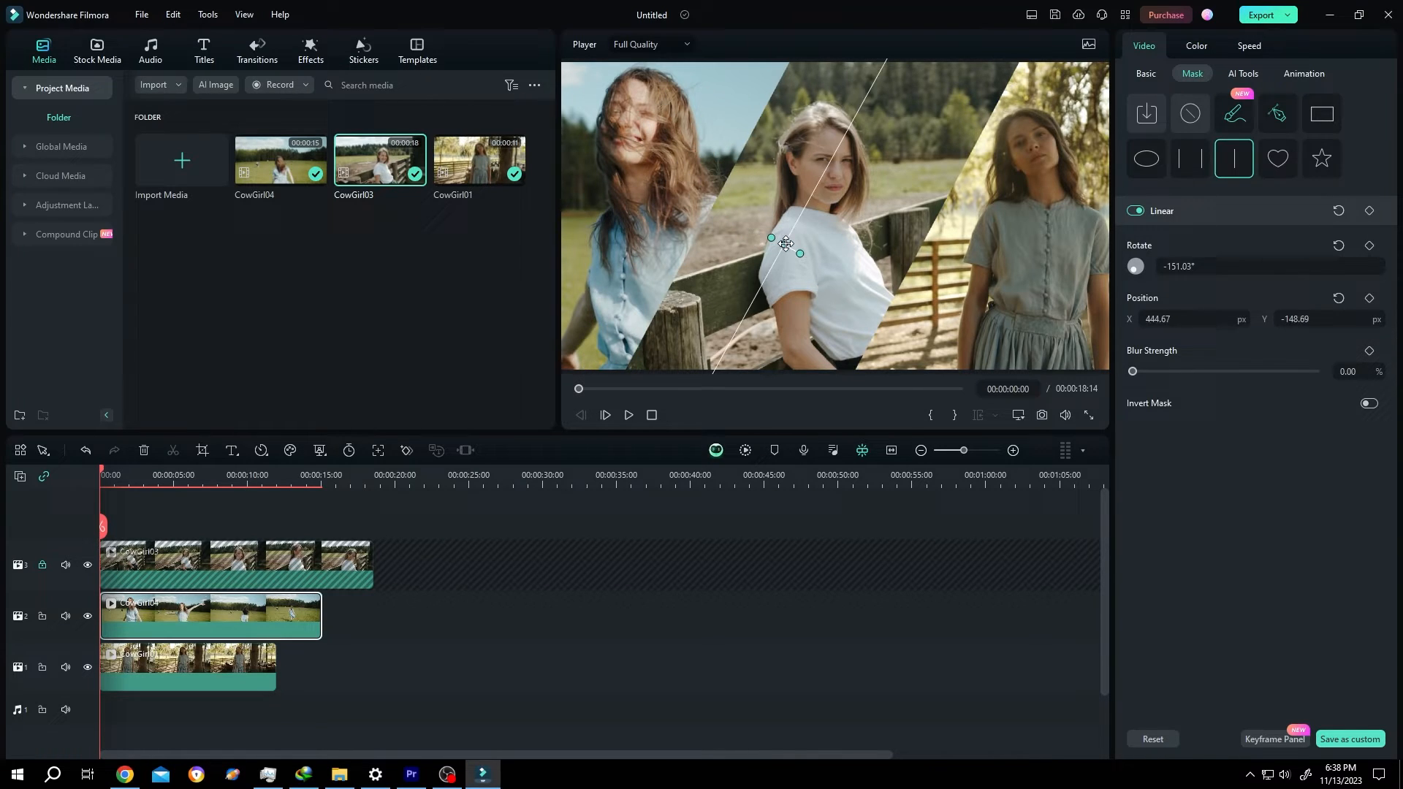
pyautogui.moveTo(785, 244); pyautogui.dragTo(799, 260)
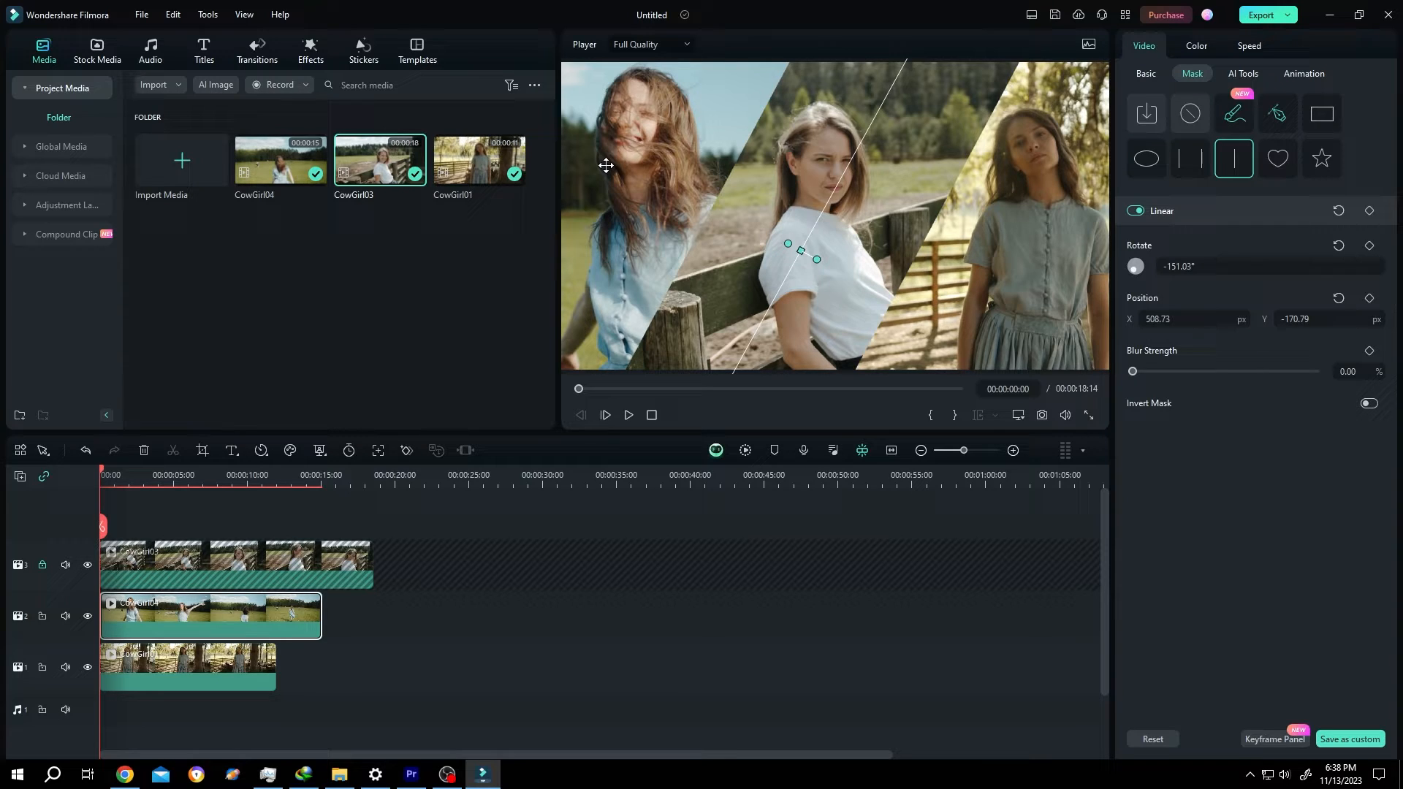
pyautogui.click(628, 413)
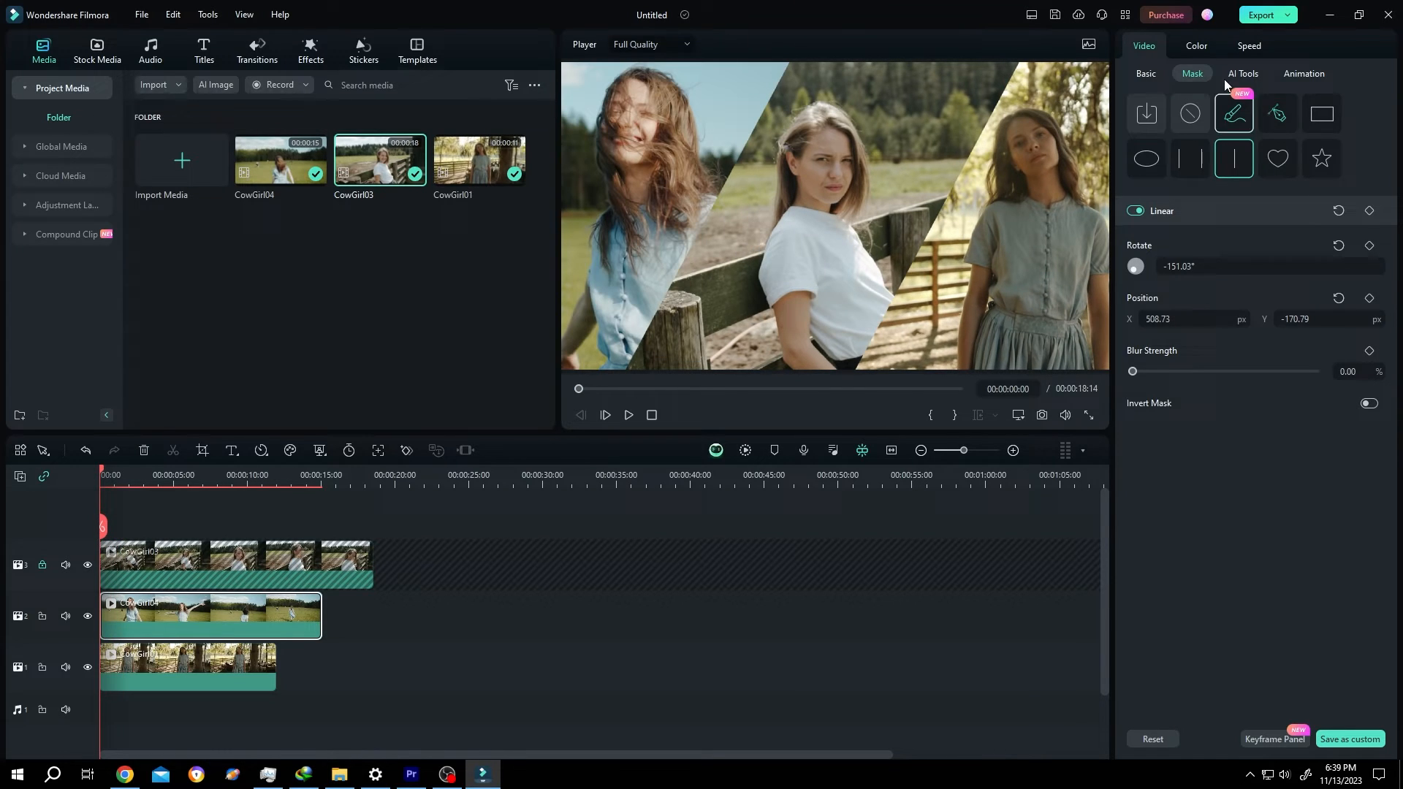
# - Record a starting Position keyframe for the windblown-hair clip and move the playhead to about 00:00:00:20
pyautogui.click(1146, 73)
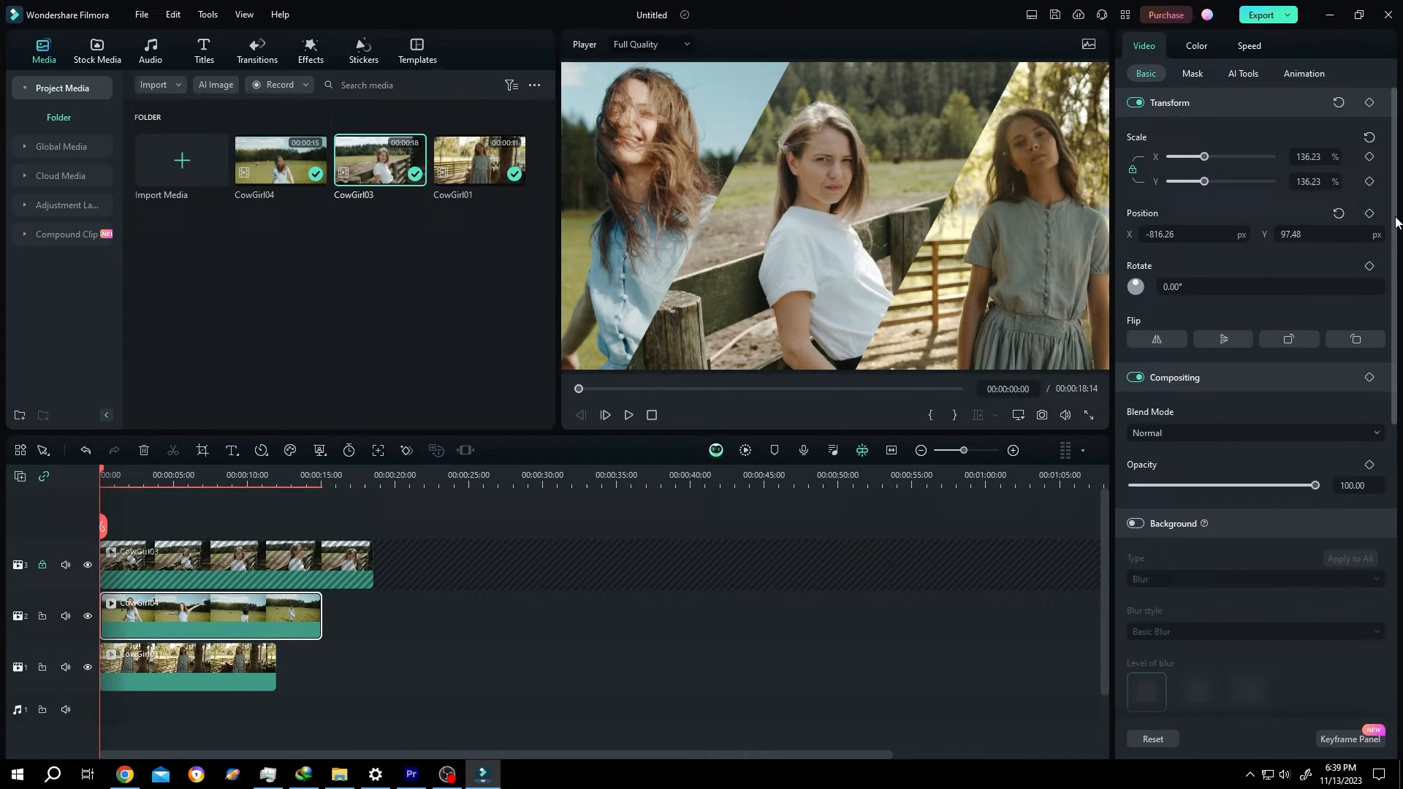
pyautogui.click(1368, 234)
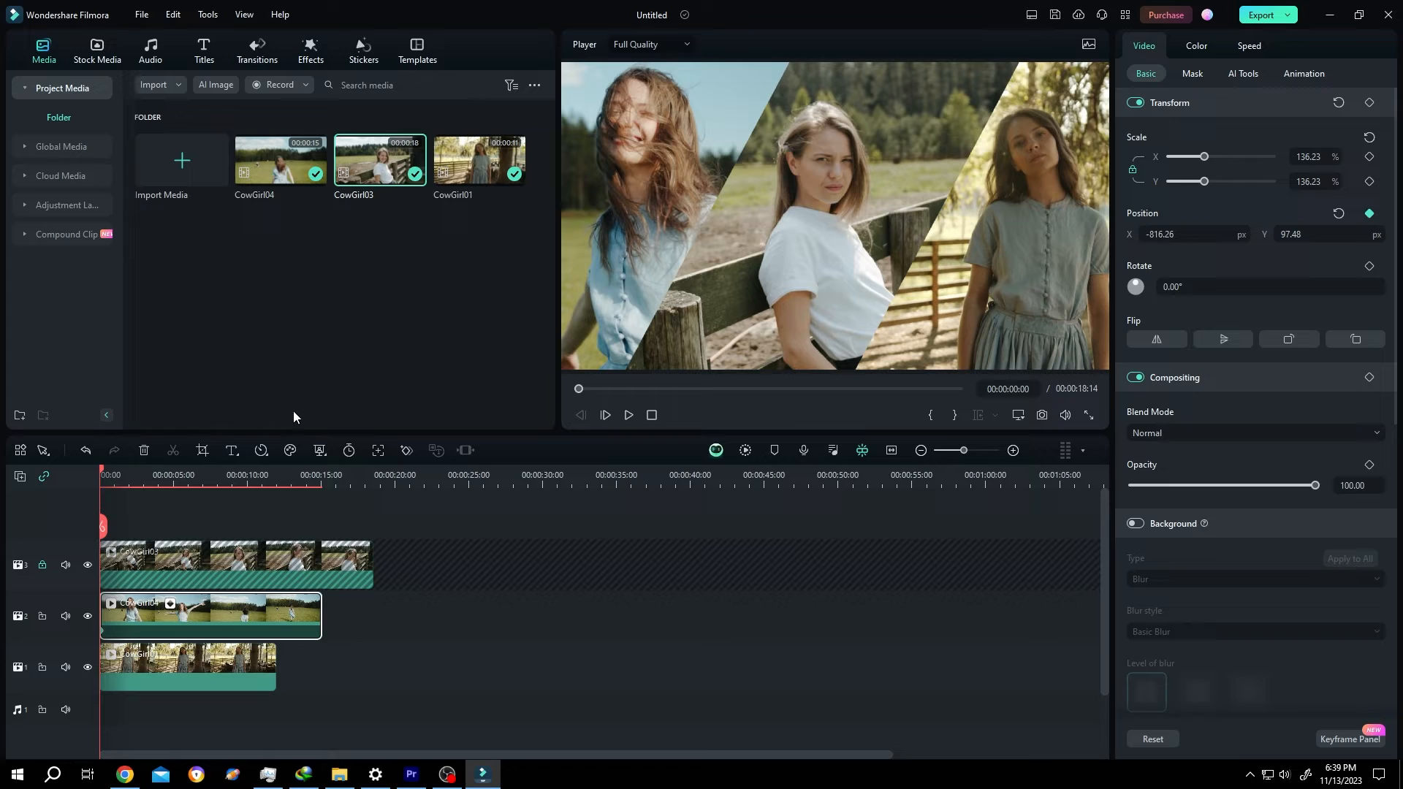
pyautogui.click(111, 474)
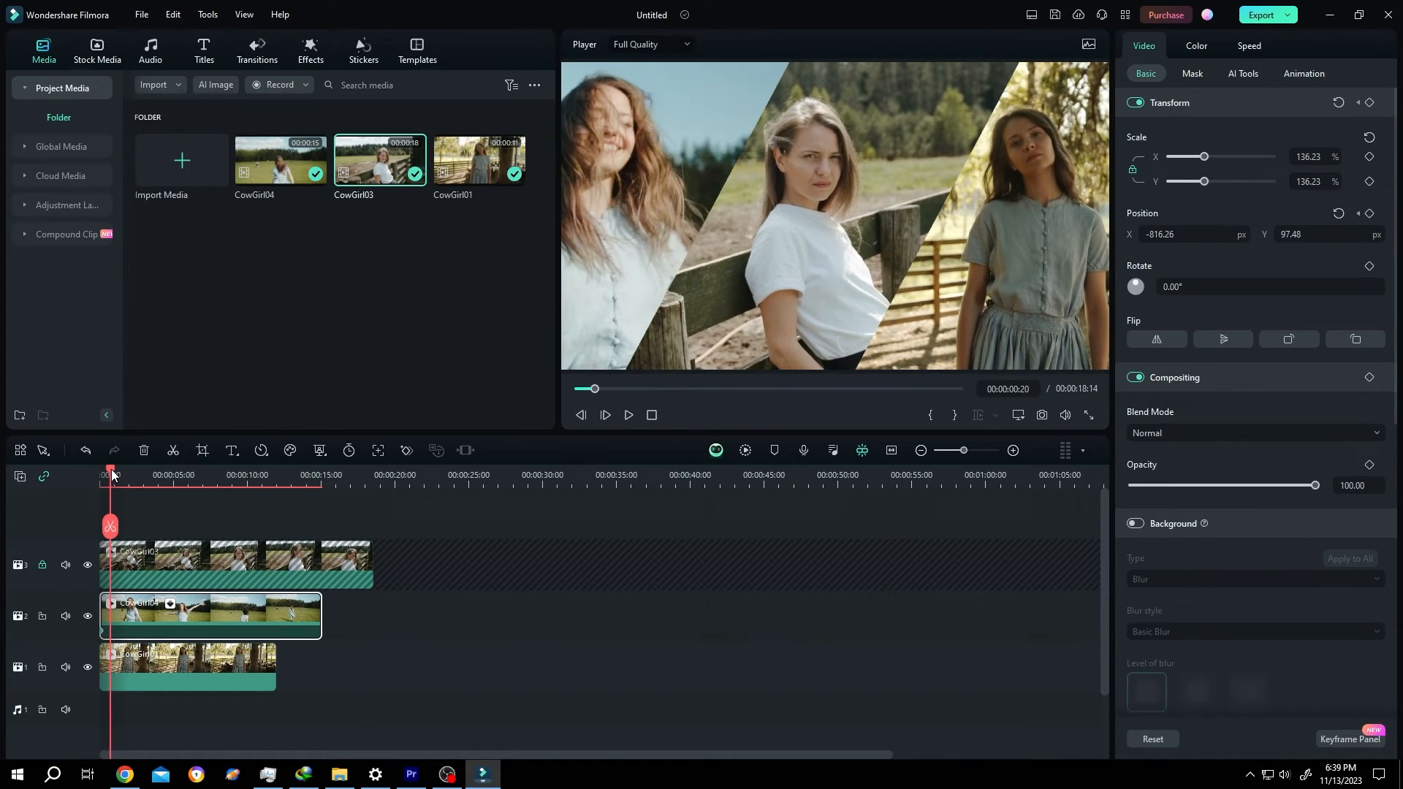